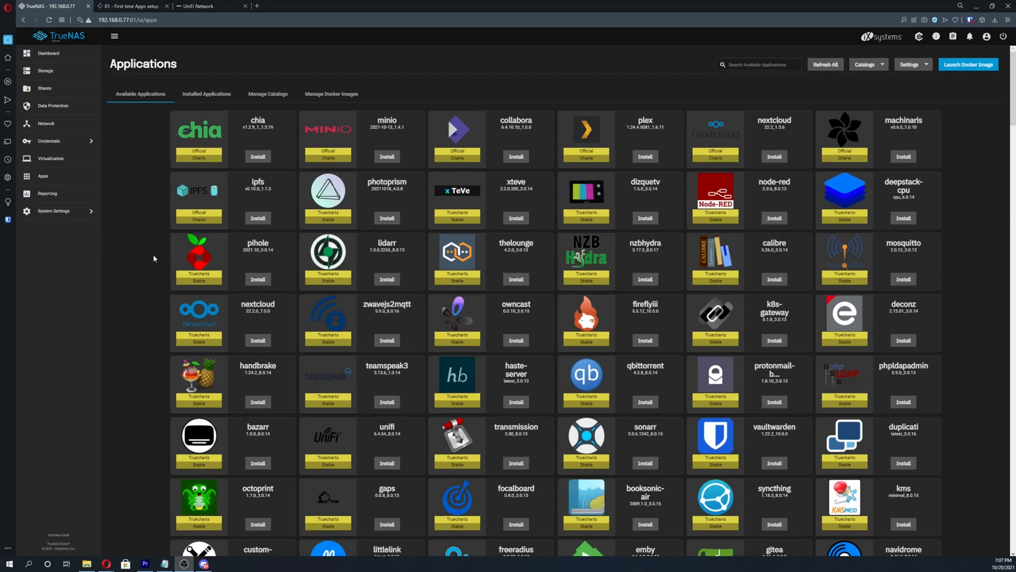
pyautogui.moveTo(154, 259)
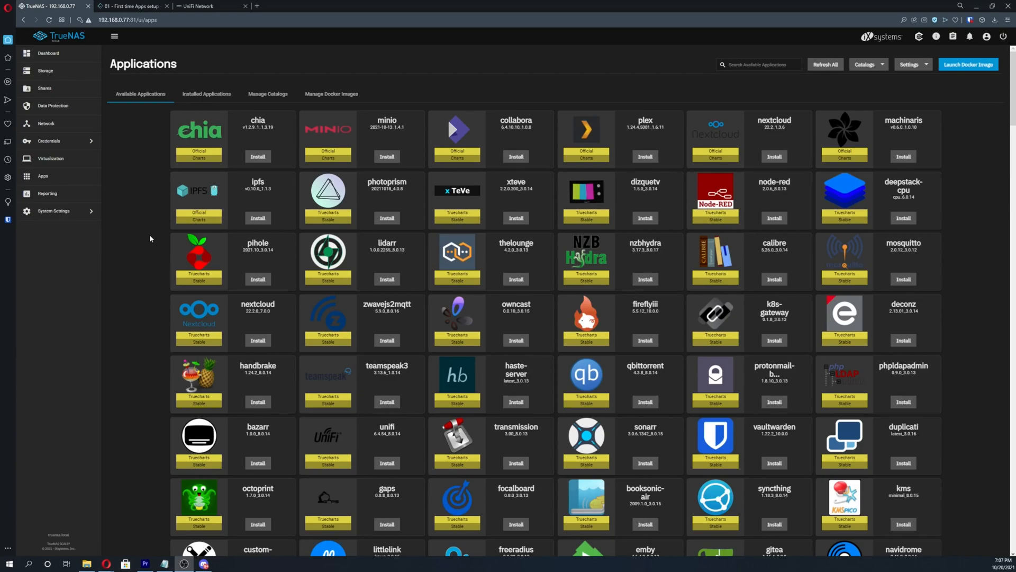
pyautogui.moveTo(58, 211)
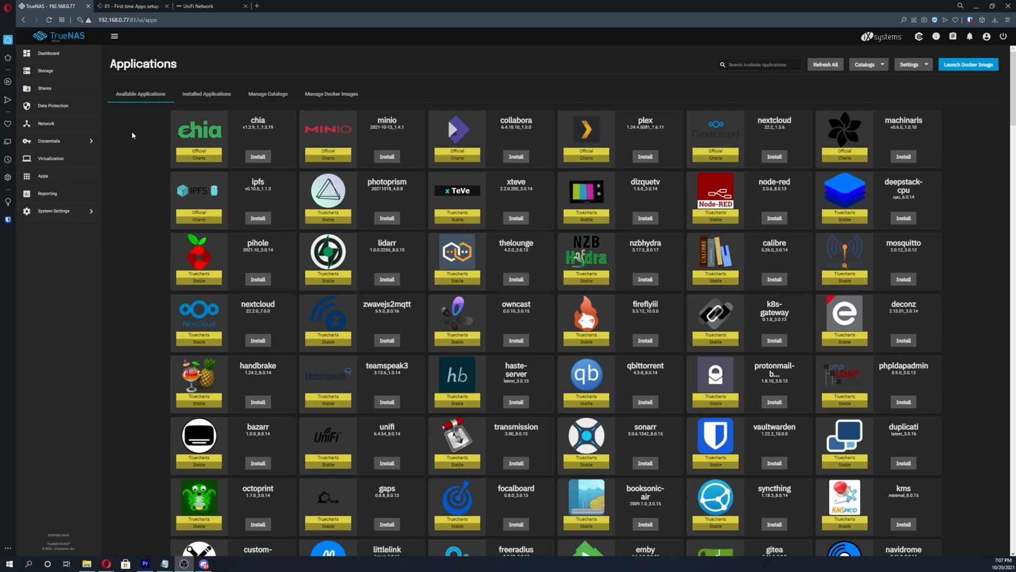
# Switch to the TrueCharts '01 - First time Apps setup' documentation tab
pyautogui.click(130, 6)
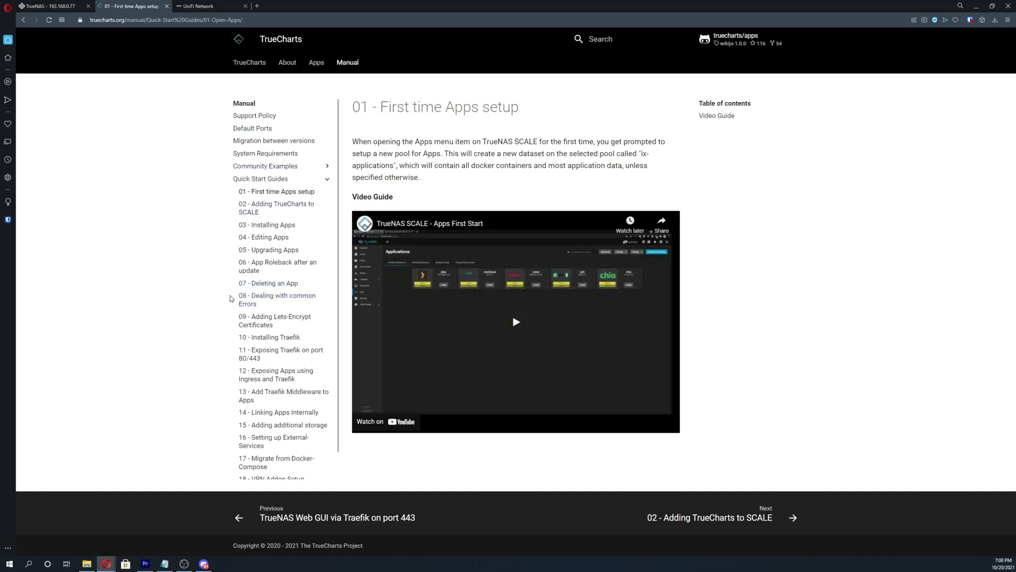
pyautogui.moveTo(275, 320)
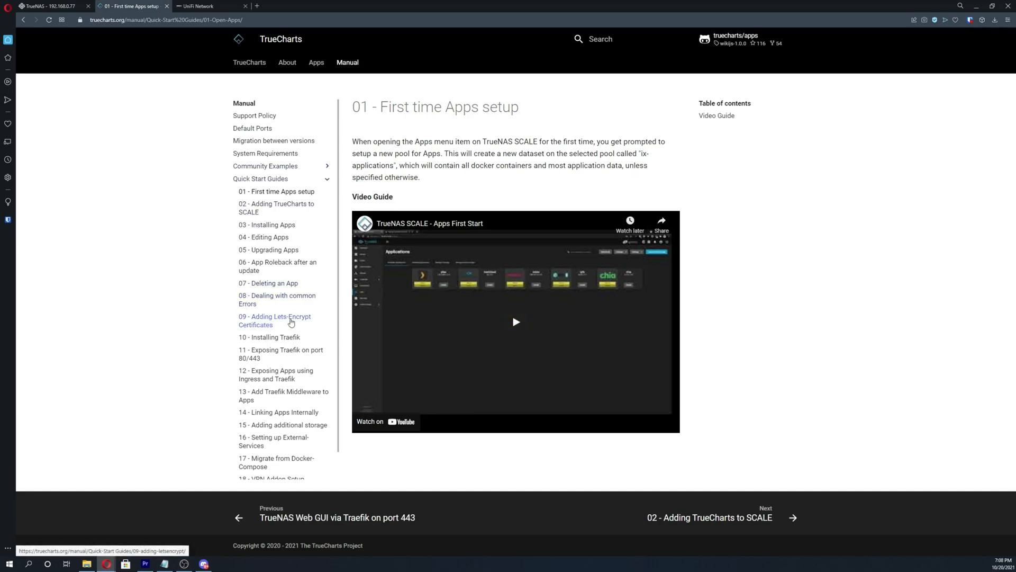
pyautogui.moveTo(270, 337)
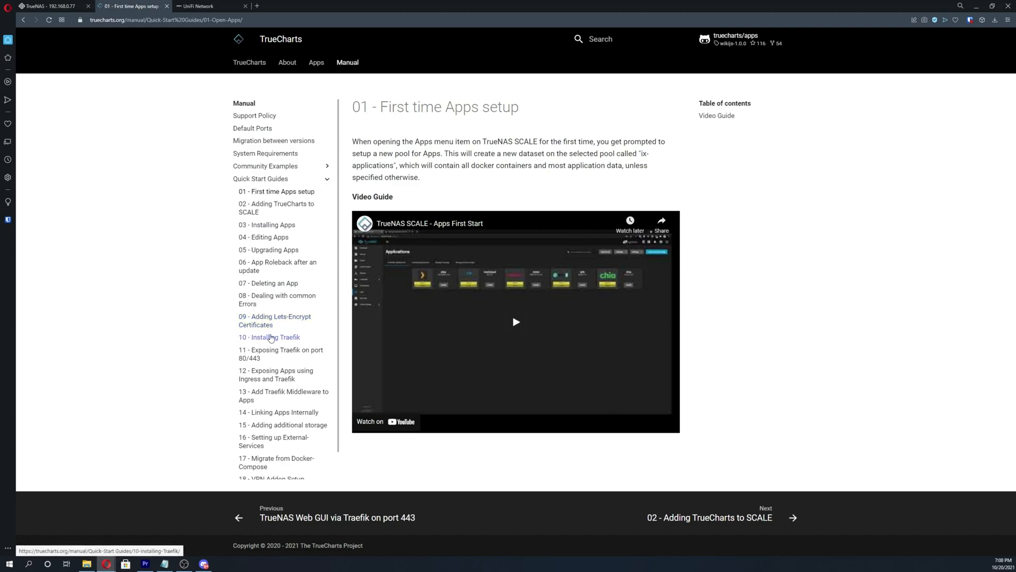
pyautogui.moveTo(289, 353)
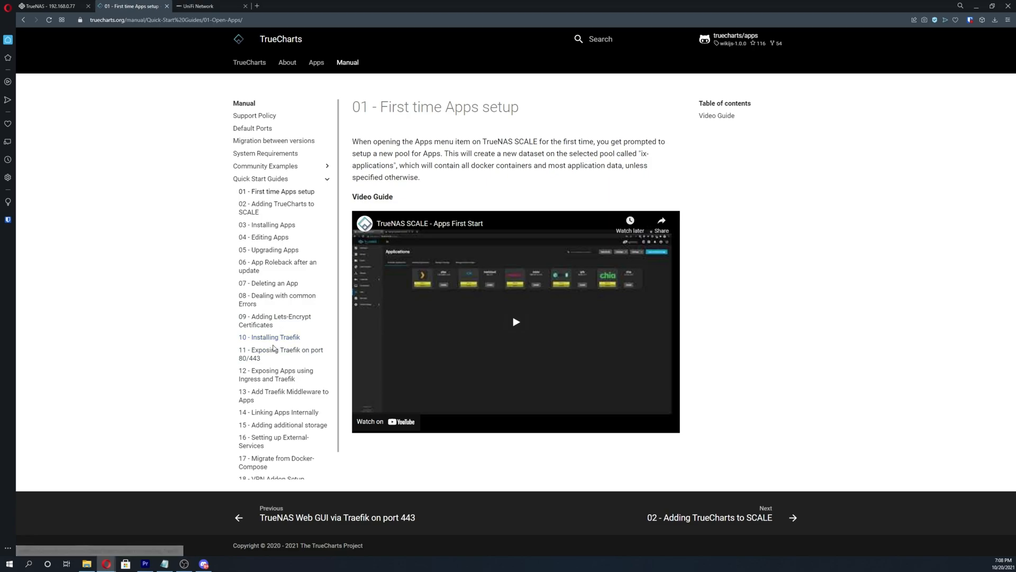
pyautogui.moveTo(276, 319)
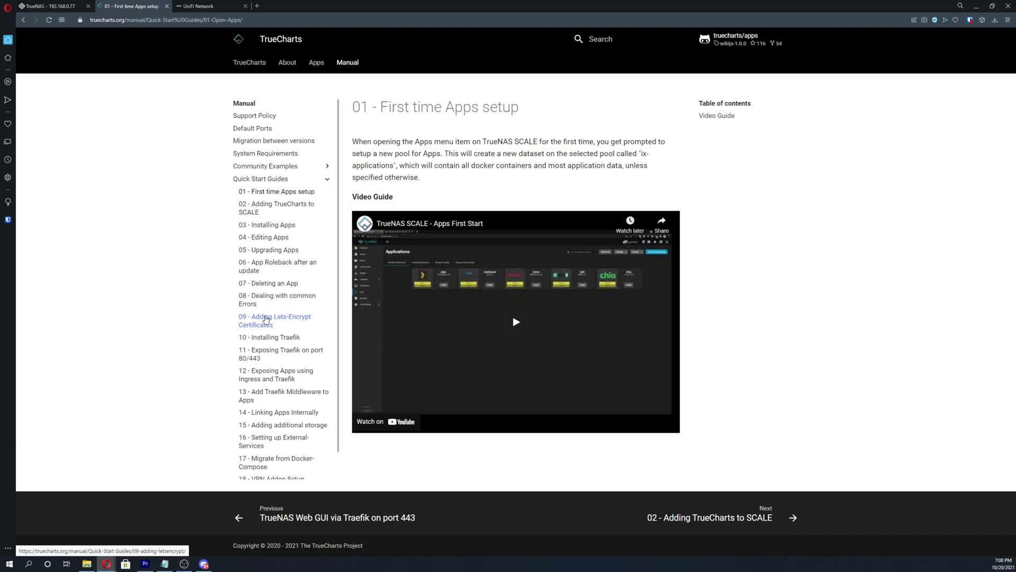
pyautogui.moveTo(222, 316)
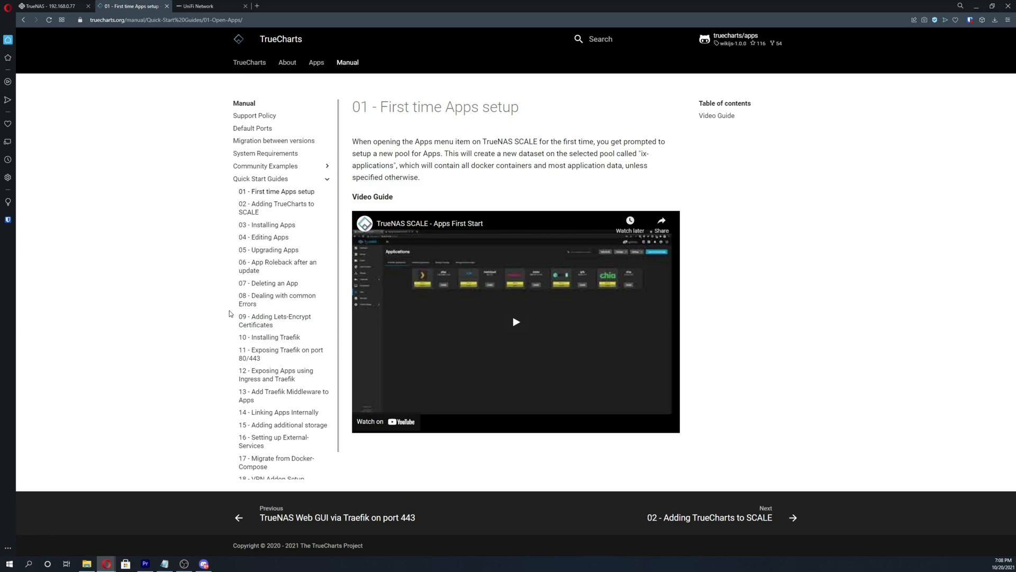
pyautogui.moveTo(232, 313)
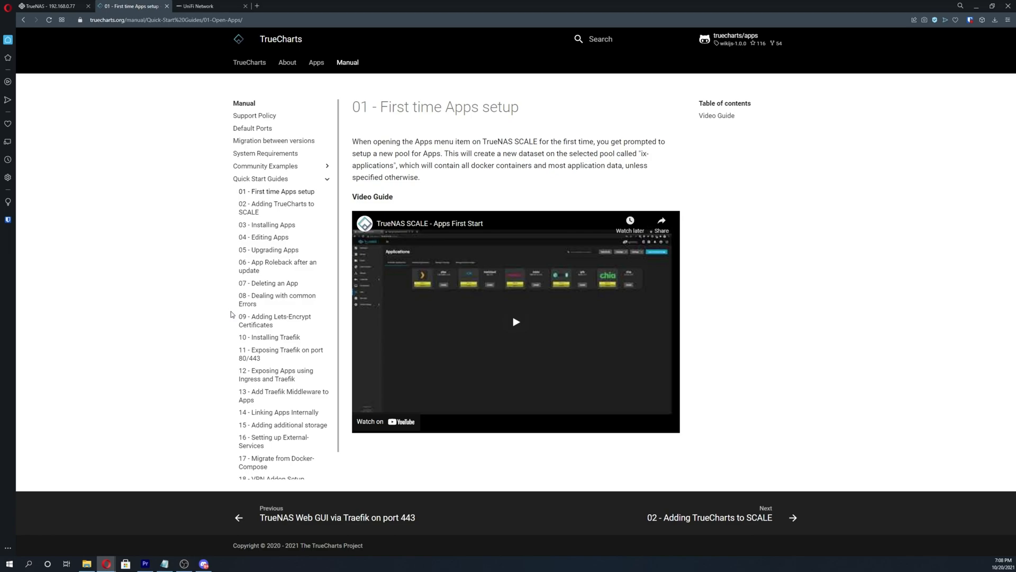
pyautogui.moveTo(232, 315)
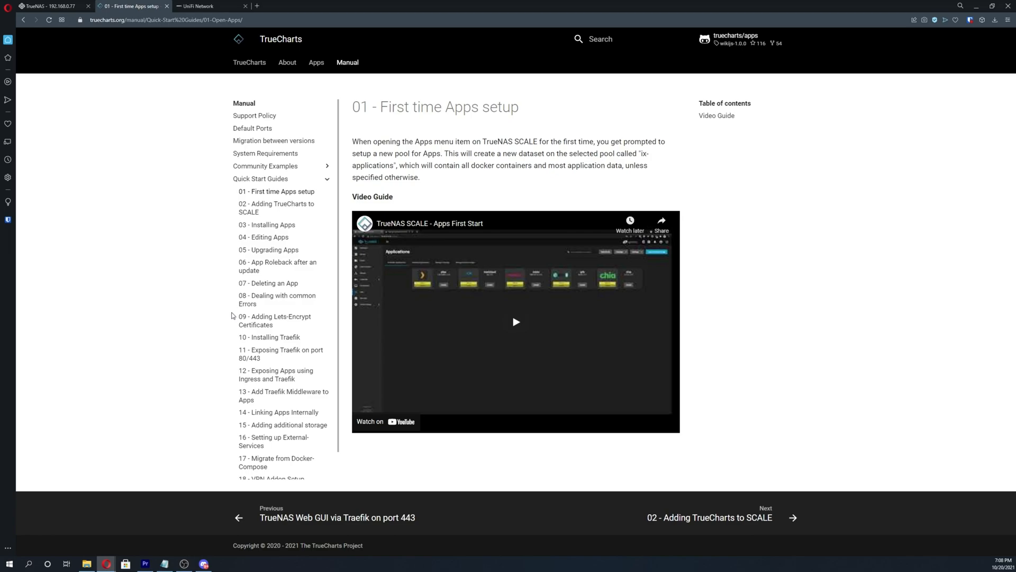
pyautogui.moveTo(214, 306)
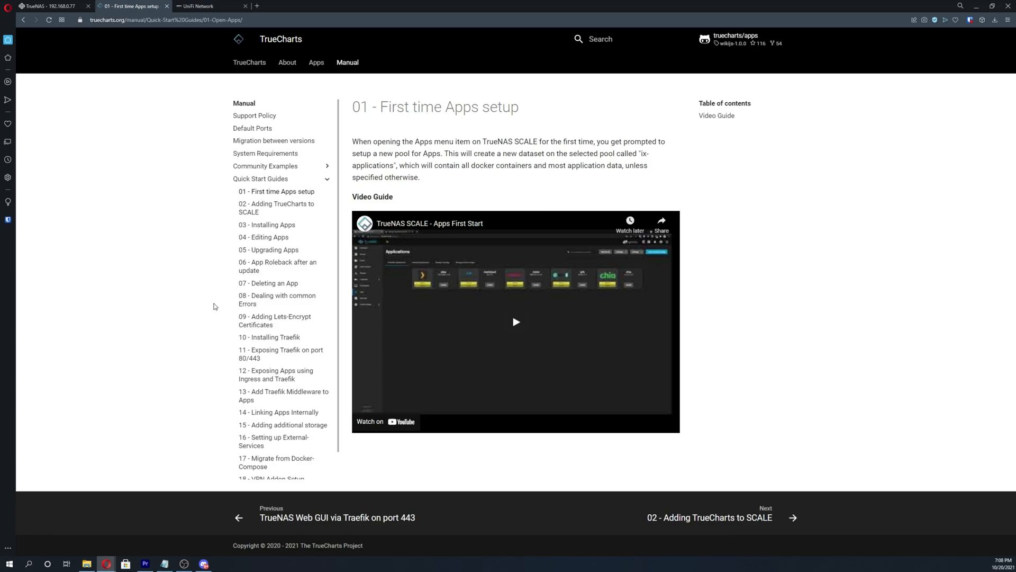
pyautogui.moveTo(157, 215)
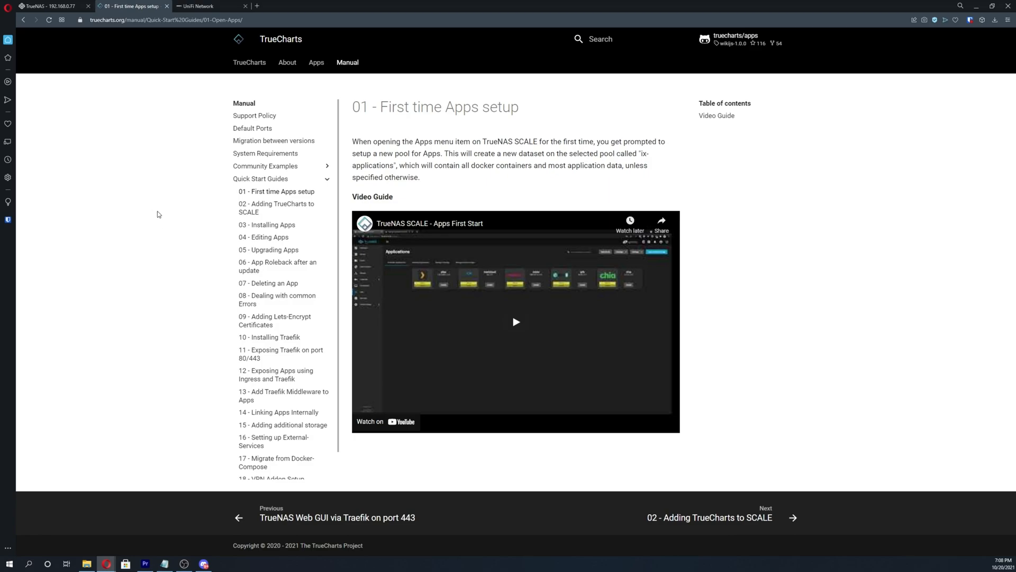
pyautogui.moveTo(154, 215)
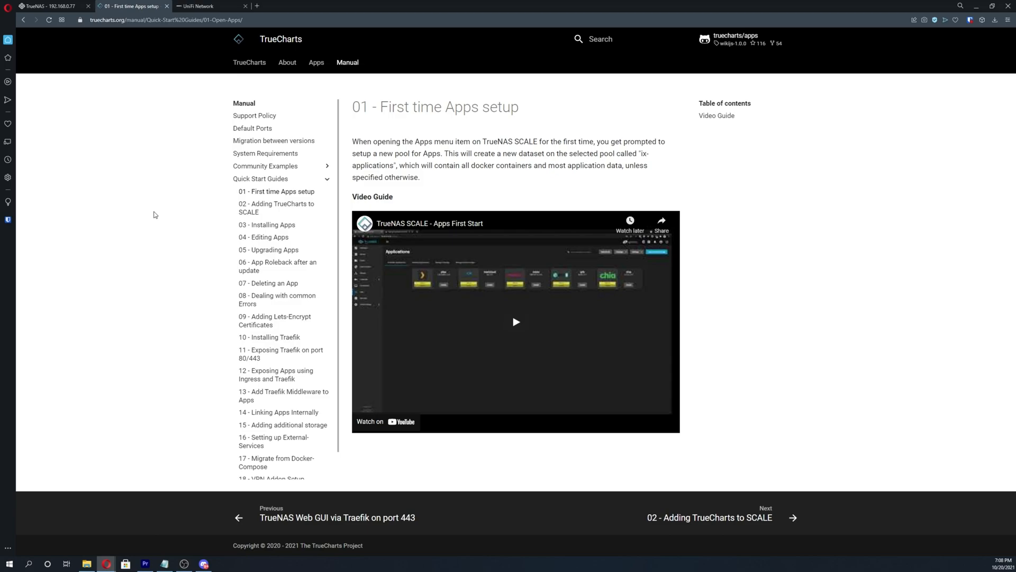
pyautogui.moveTo(149, 211)
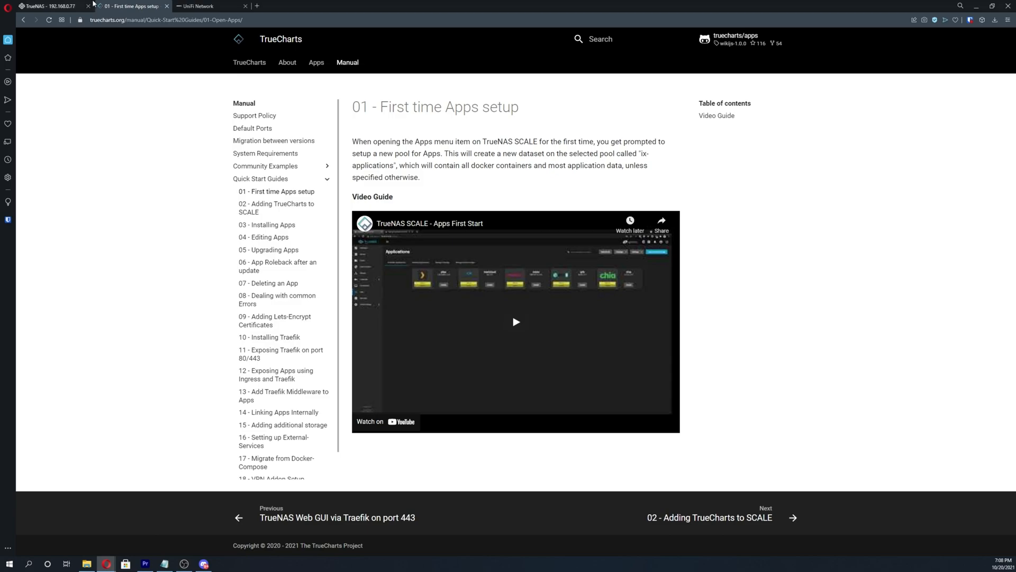
pyautogui.moveTo(48, 6)
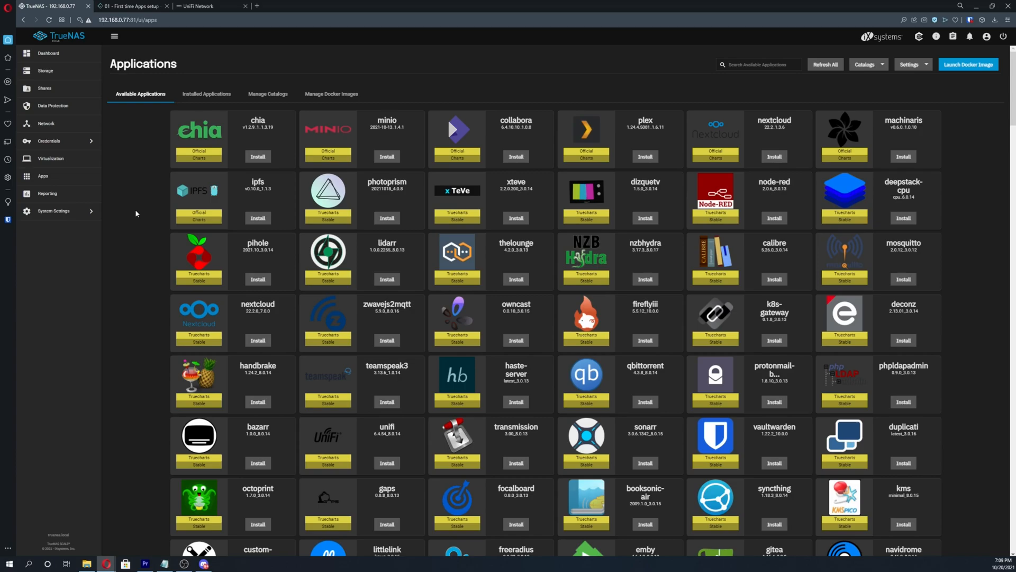
pyautogui.moveTo(143, 216)
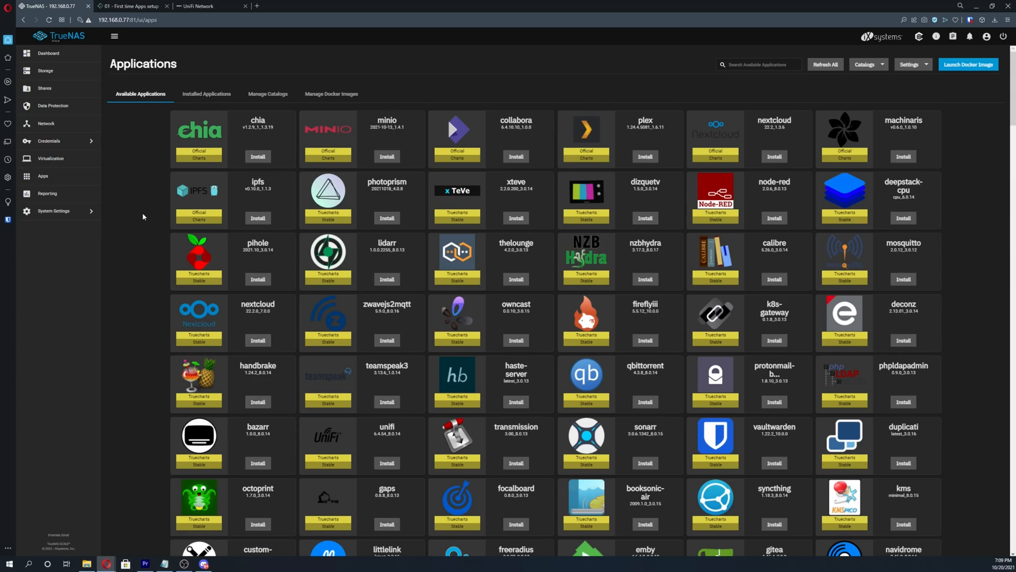
# Go to System Settings > General to see the web interface ports and certificate
pyautogui.click(53, 210)
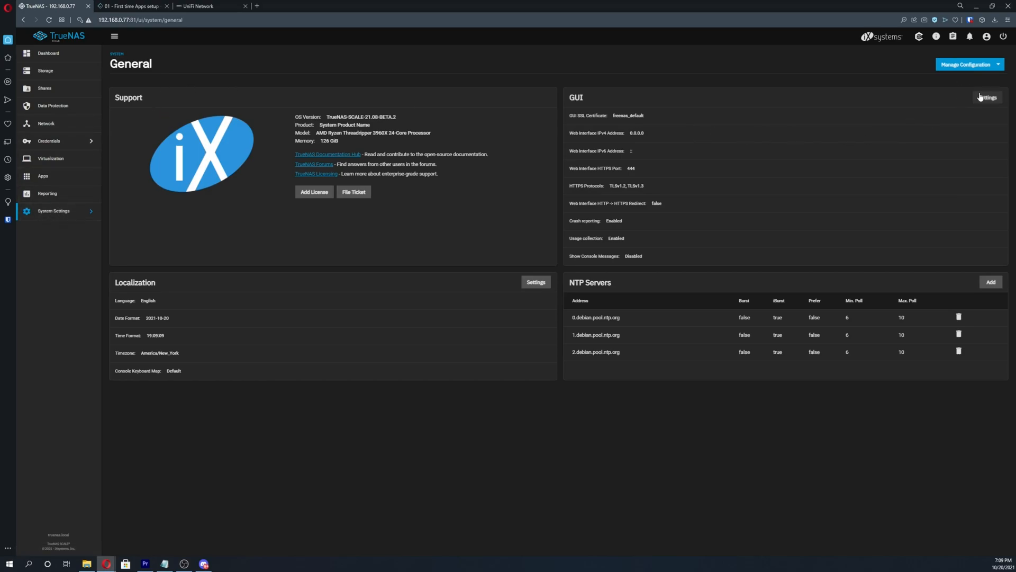
pyautogui.click(988, 98)
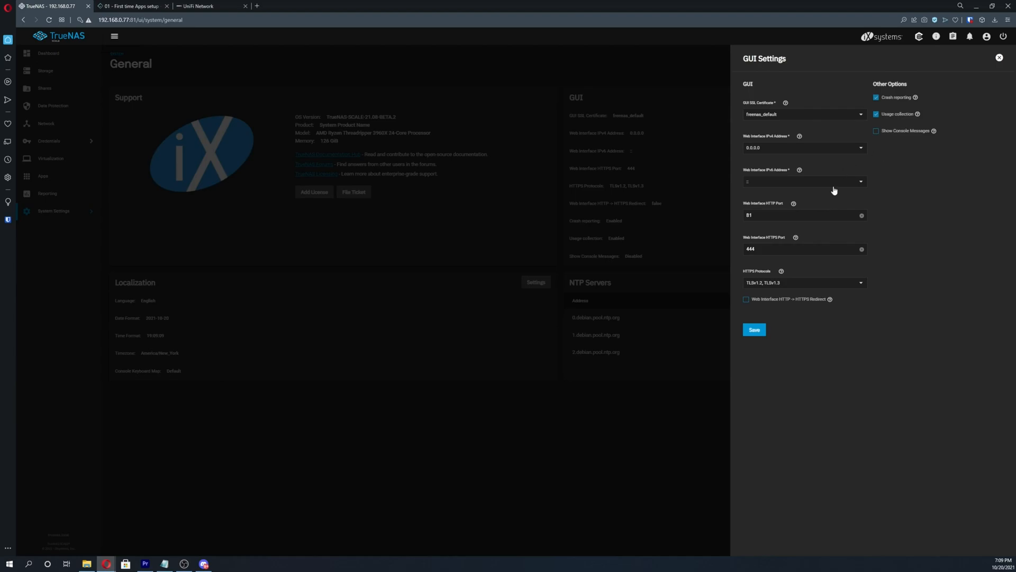
pyautogui.moveTo(757, 209)
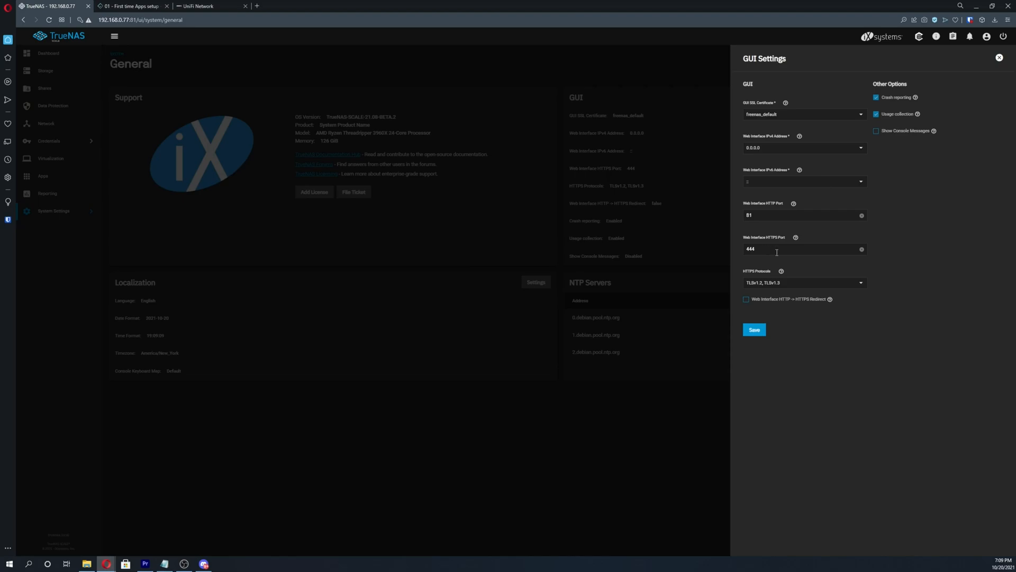
pyautogui.moveTo(669, 372)
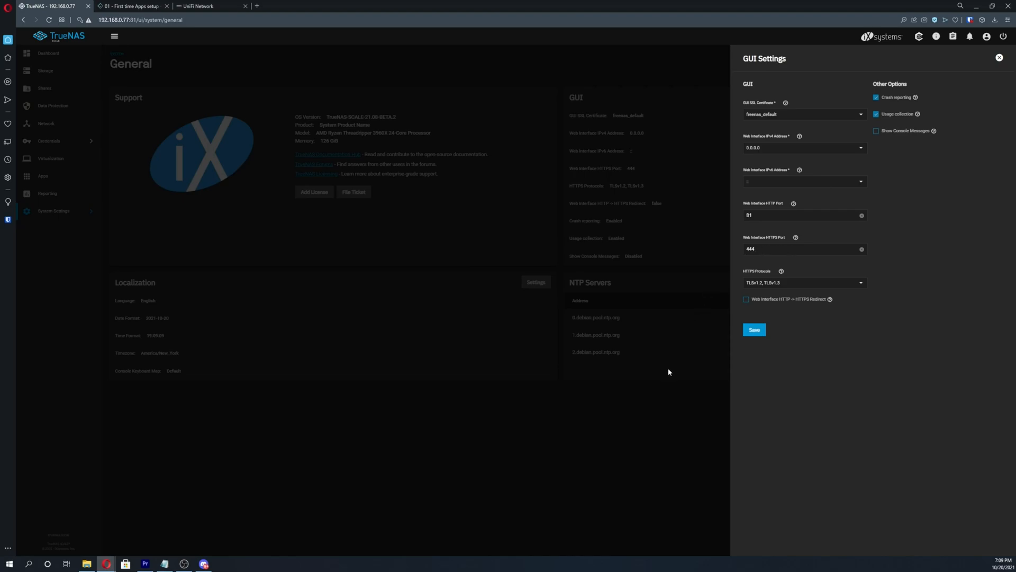
pyautogui.click(998, 57)
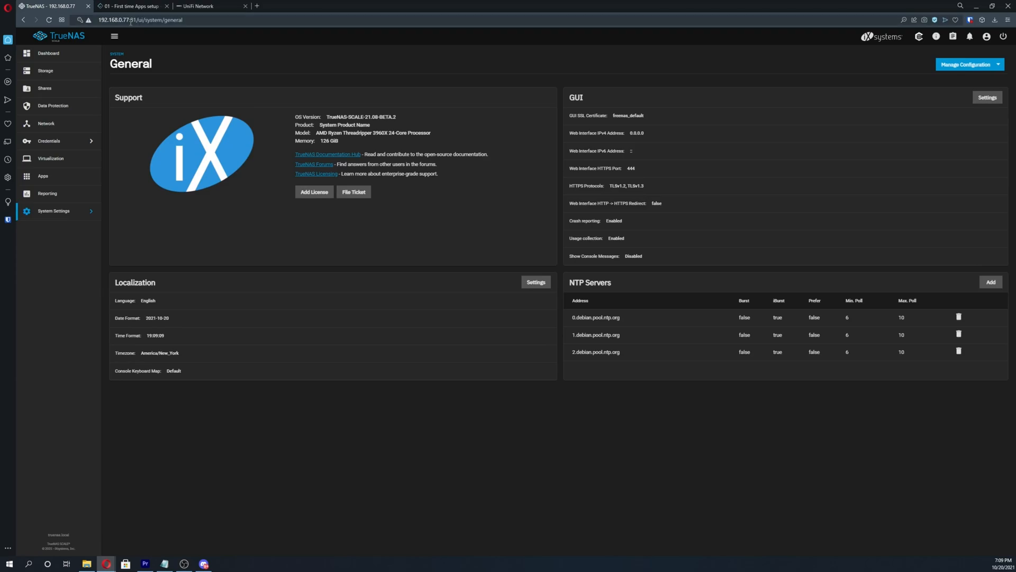
pyautogui.click(156, 20)
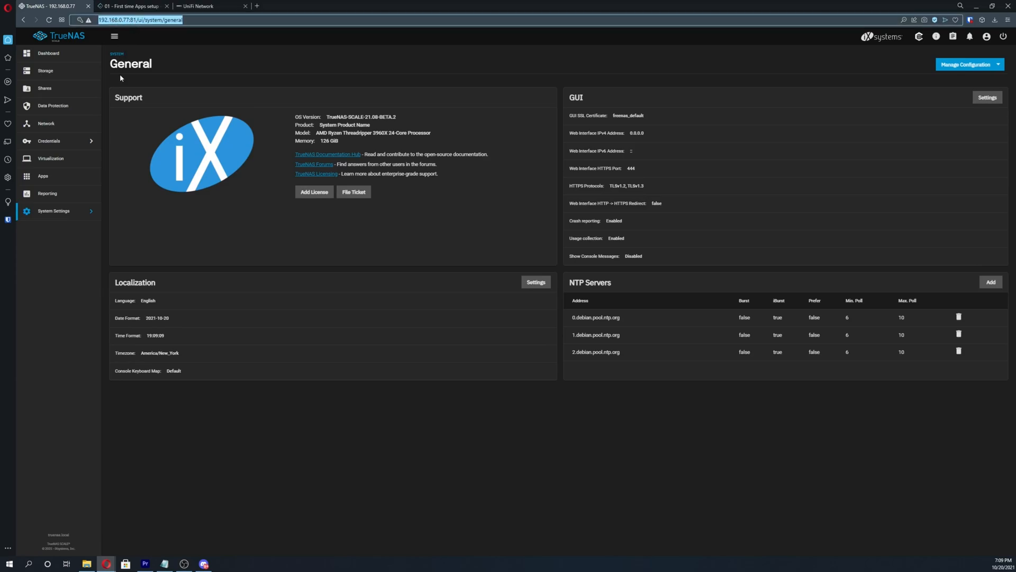
# Return to the Applications catalog and filter the available apps for 'trae'
pyautogui.click(42, 176)
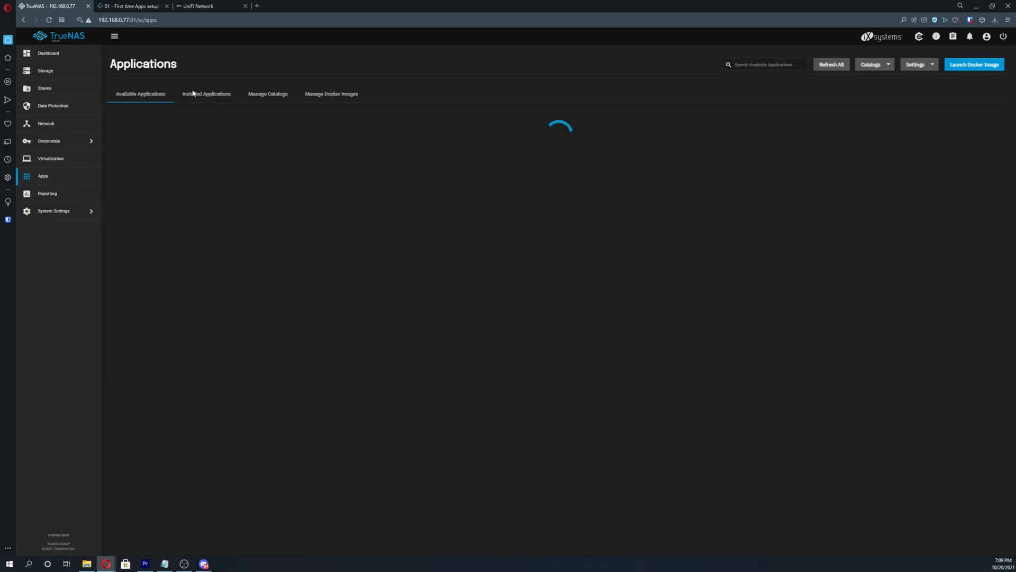
pyautogui.moveTo(753, 64)
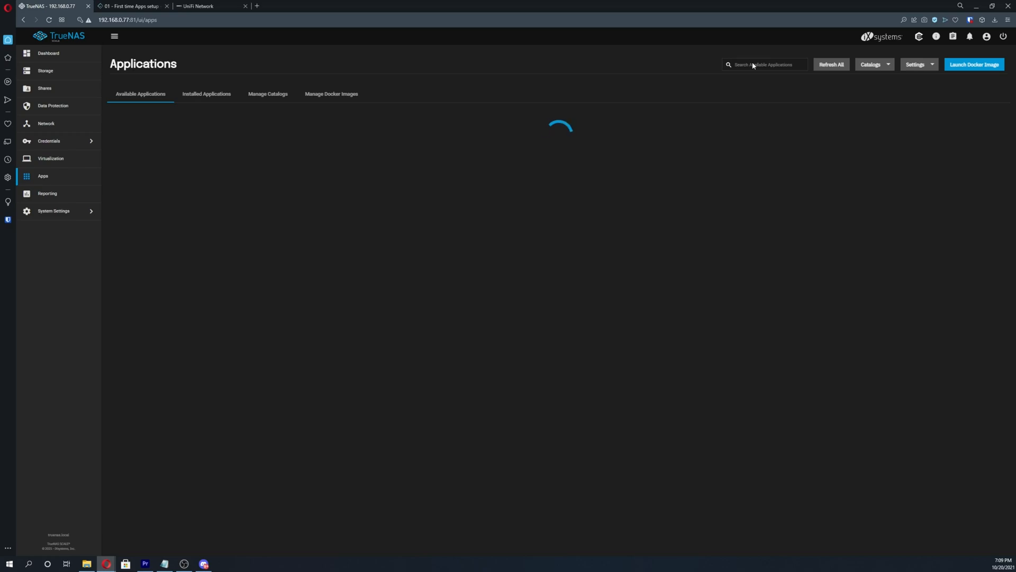
pyautogui.moveTo(758, 66)
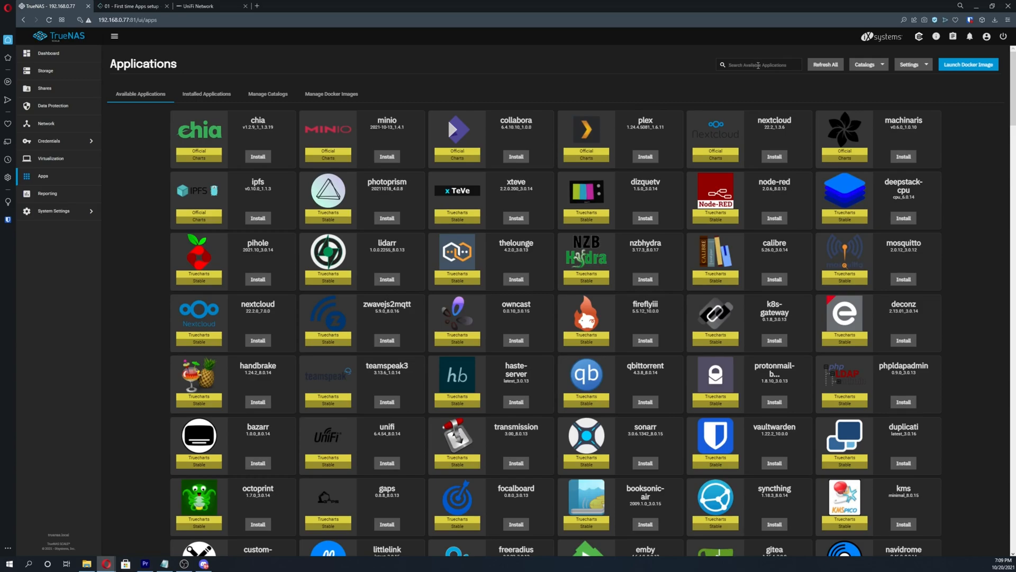
pyautogui.write('trae')
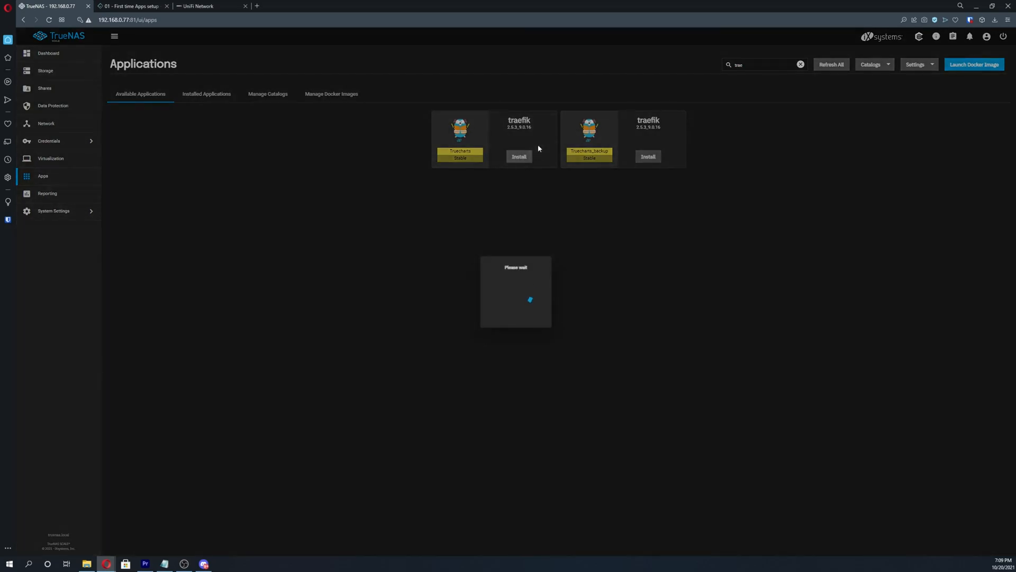
# Name the traefik app and advance through the controller settings to Networking and Services
pyautogui.click(518, 157)
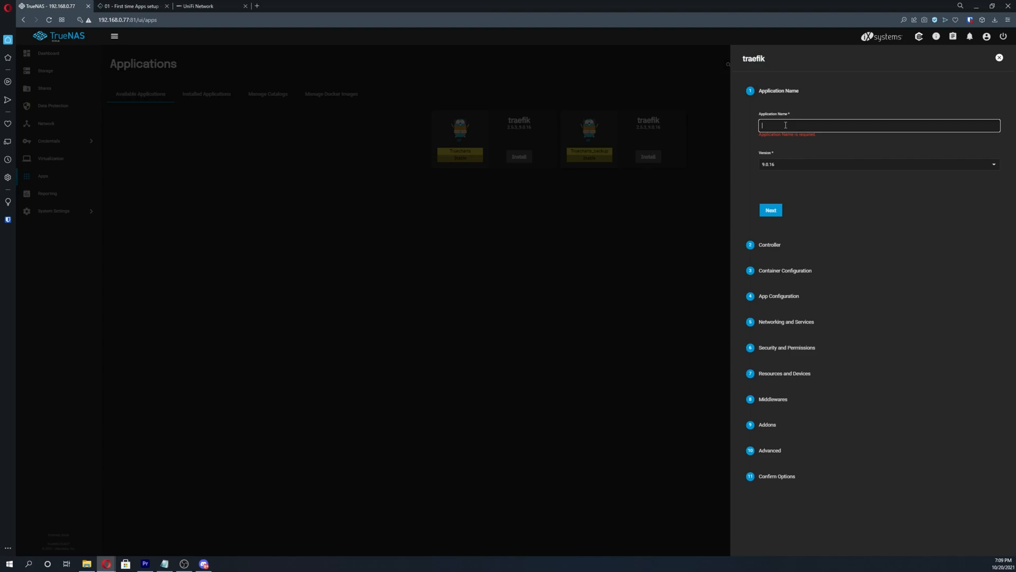
pyautogui.click(770, 210)
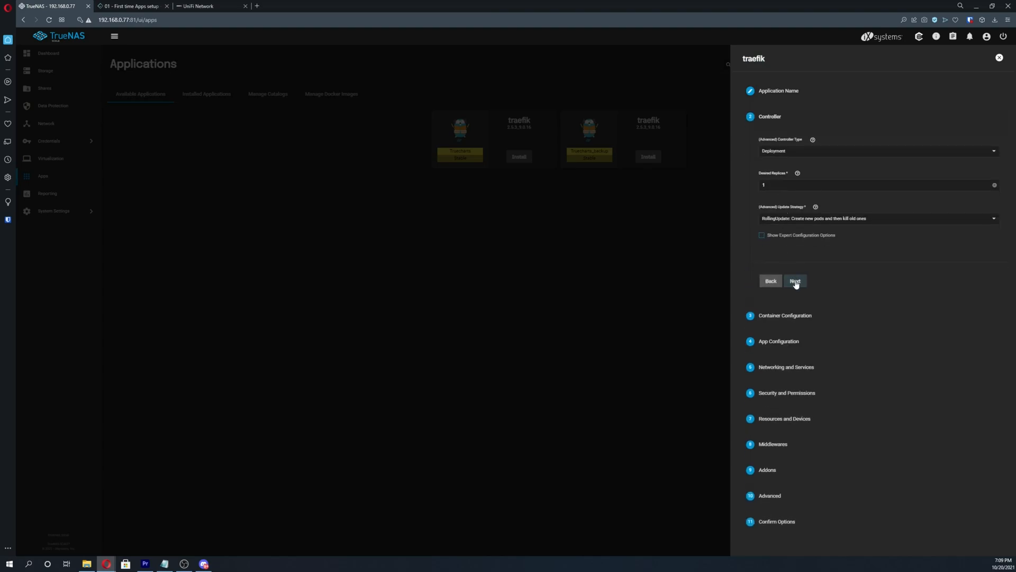
pyautogui.click(795, 280)
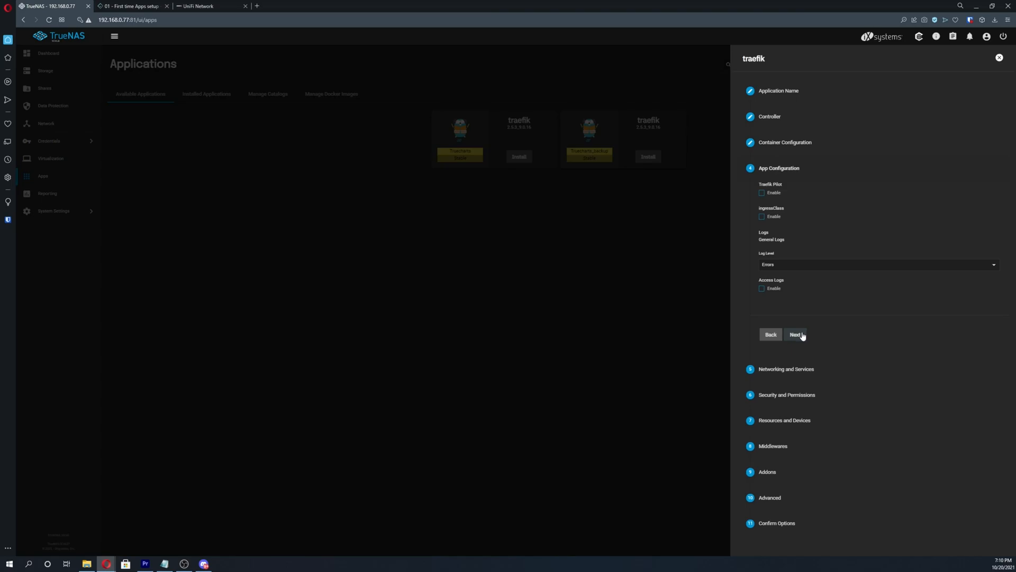
pyautogui.click(795, 334)
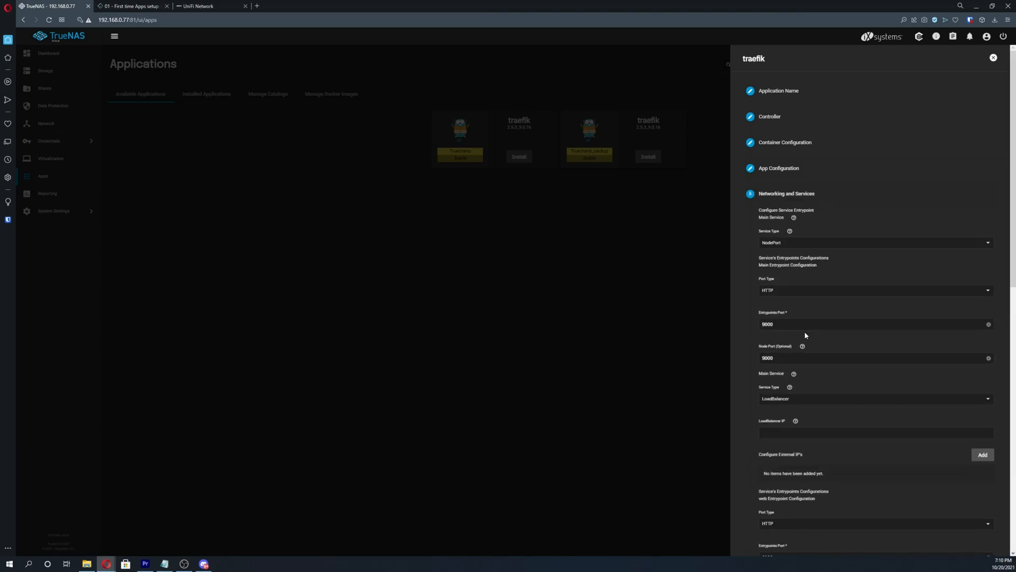
# Set the web entrypoint port to 80 and the websecure entrypoint to 443
pyautogui.scroll(-3)
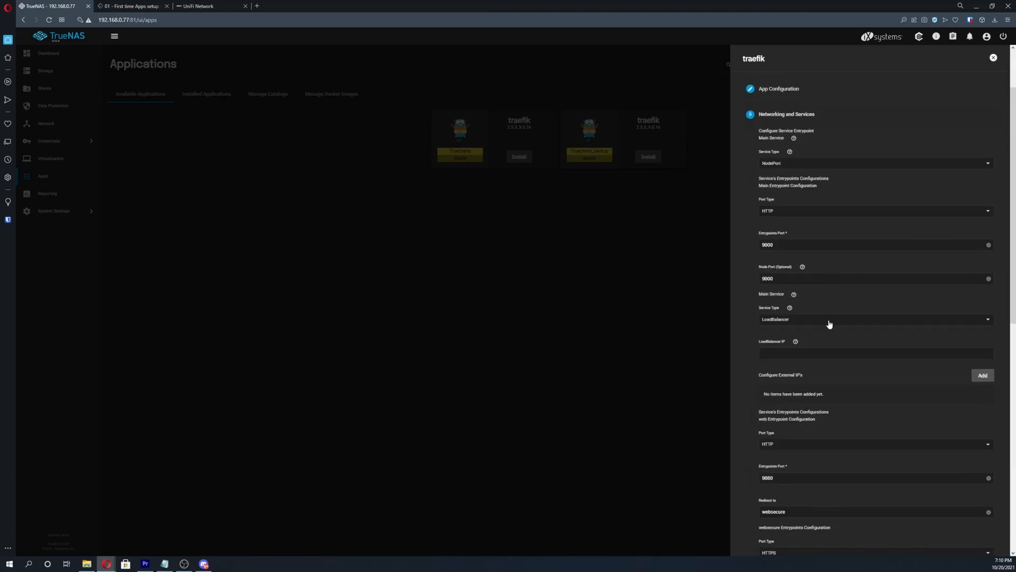
pyautogui.scroll(-3)
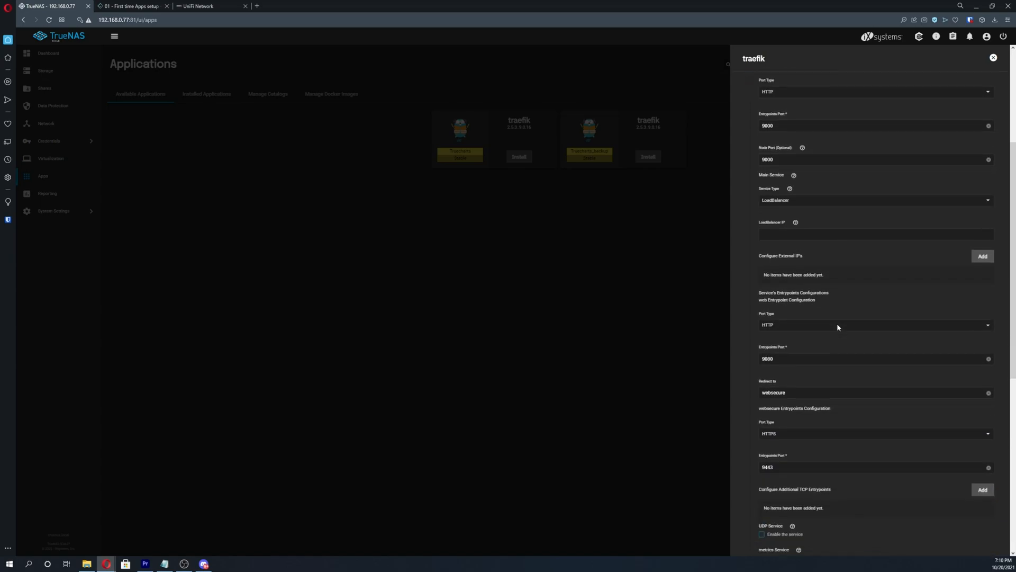
pyautogui.scroll(-3)
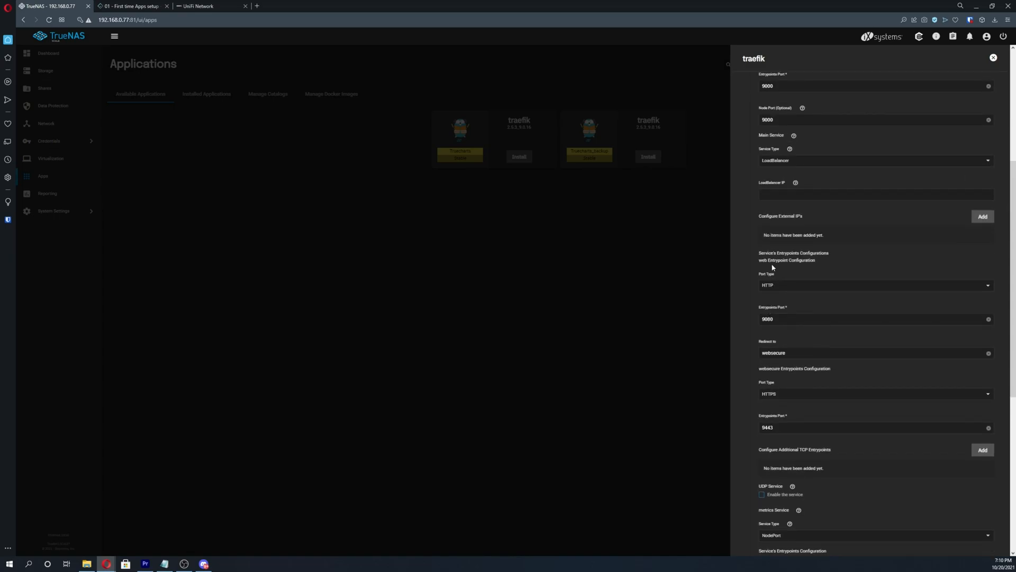
pyautogui.scroll(-3)
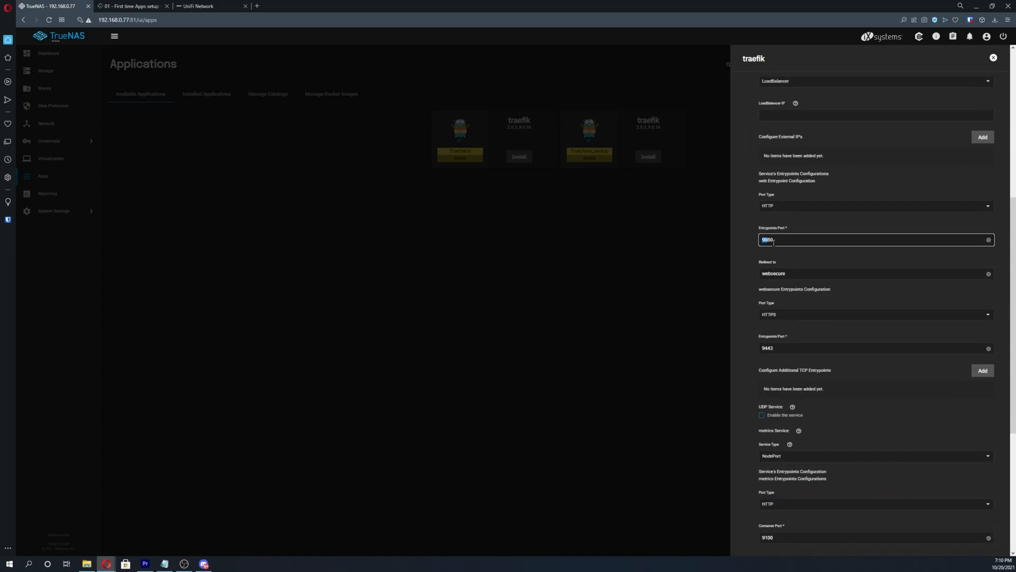
pyautogui.write('80')
pyautogui.click(875, 348)
pyautogui.write('443')
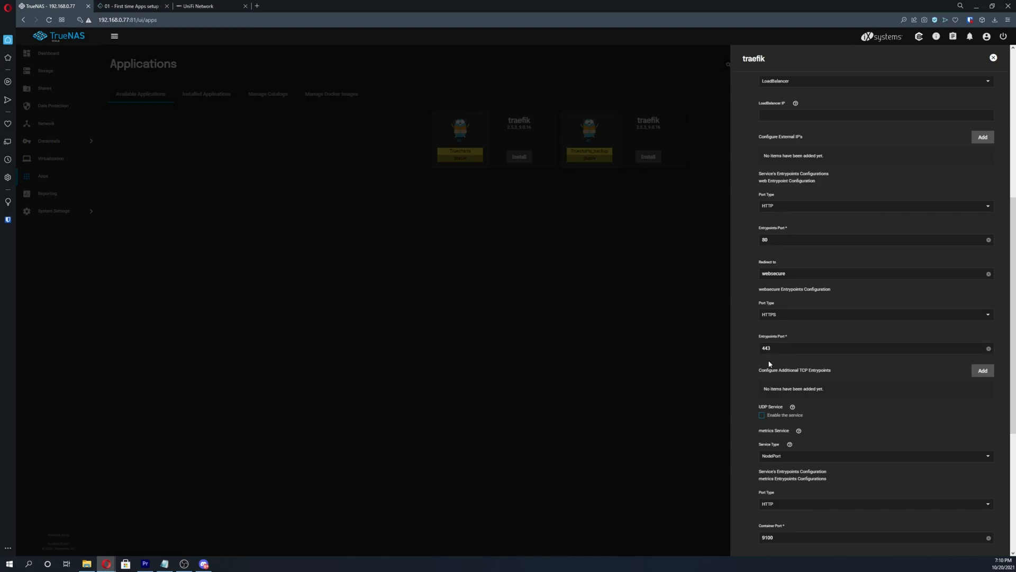
pyautogui.moveTo(751, 356)
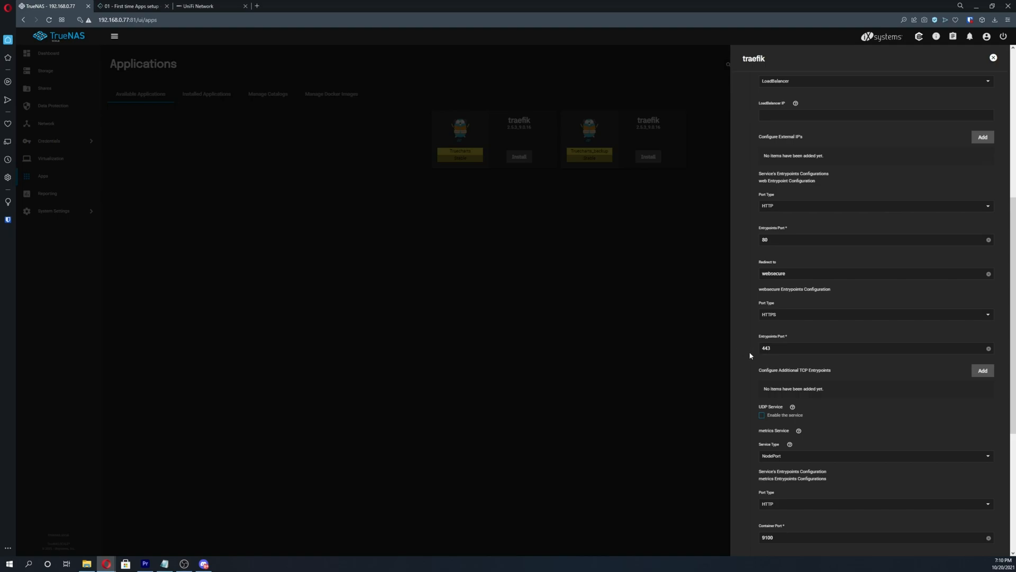
pyautogui.scroll(-3)
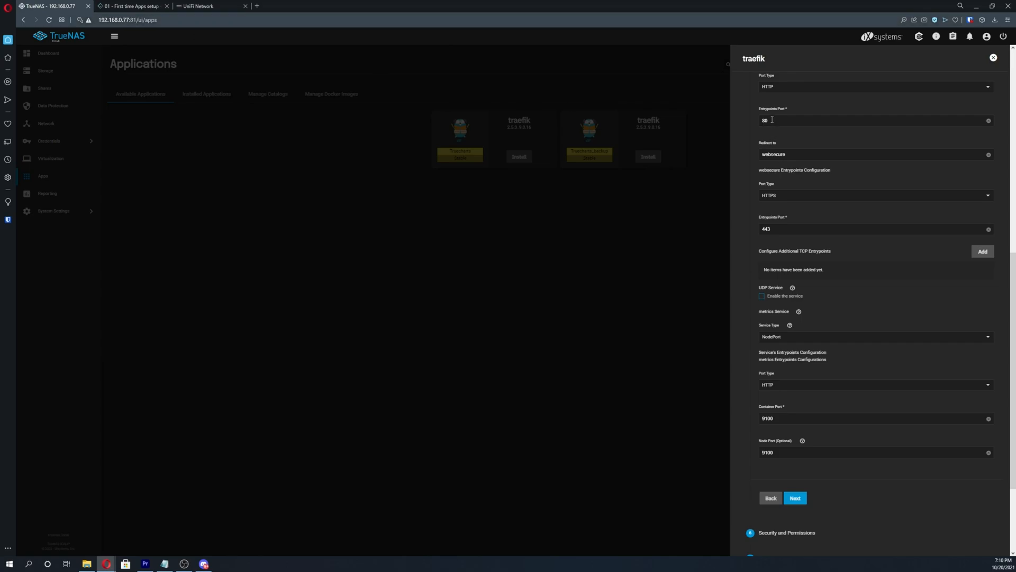
pyautogui.moveTo(772, 133)
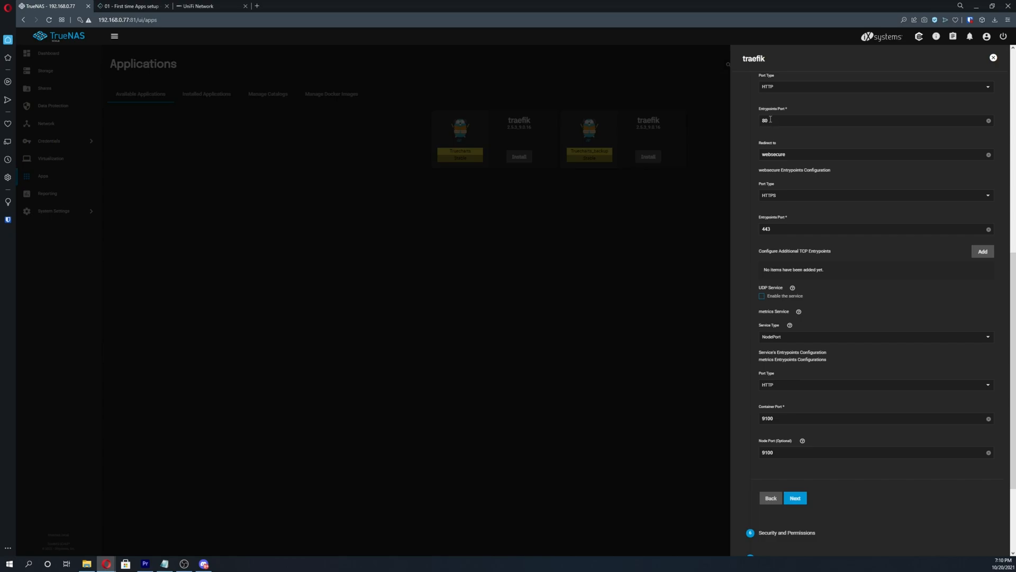
pyautogui.moveTo(761, 132)
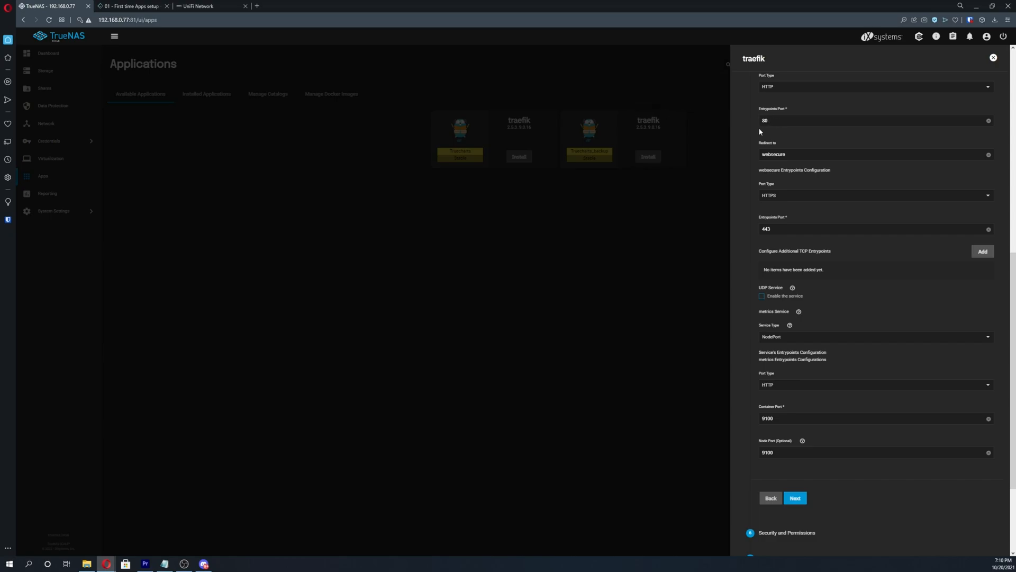
pyautogui.moveTo(759, 457)
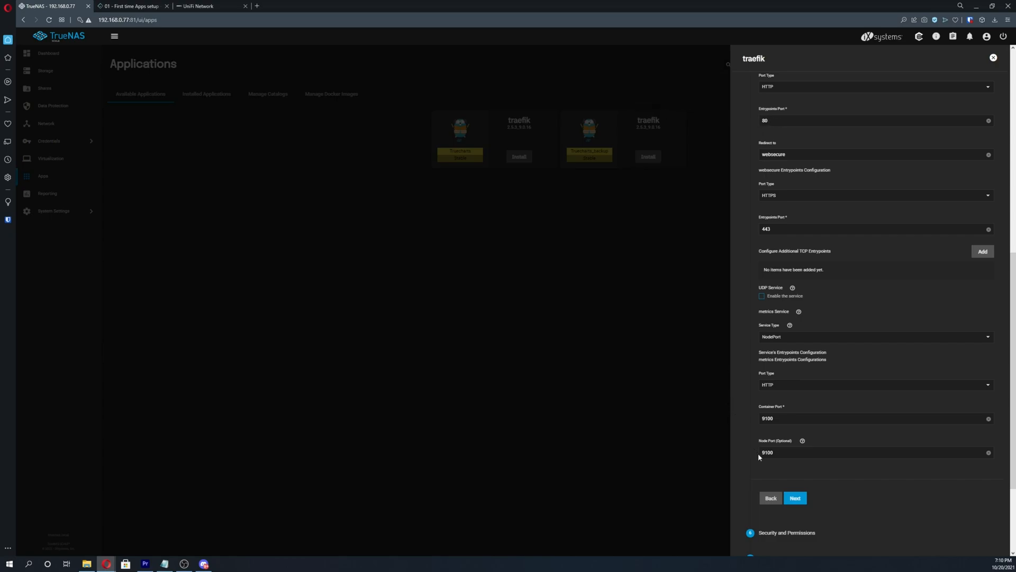
# Limit Traefik's resources to 8000m CPU and 12Gi memory
pyautogui.click(794, 497)
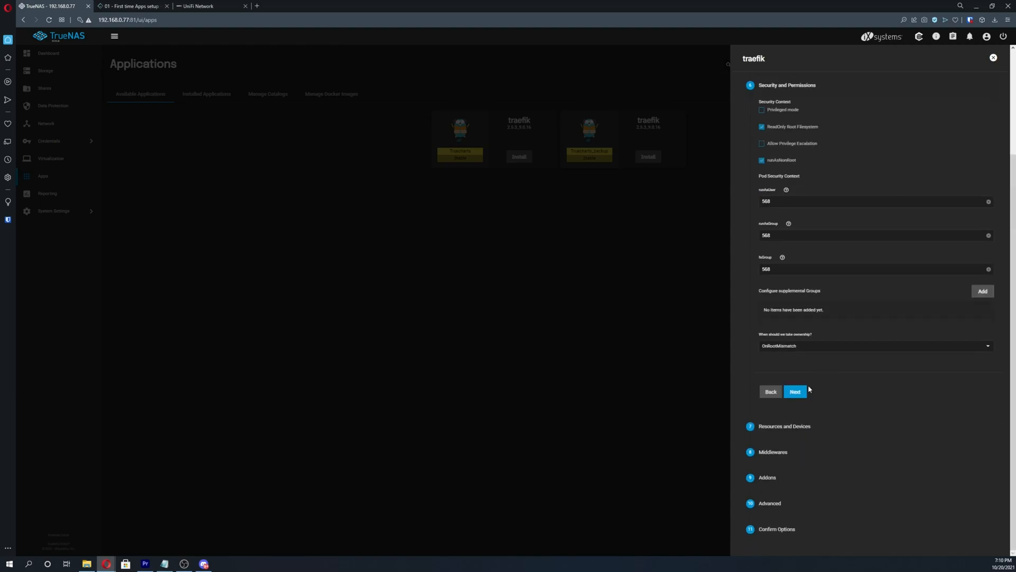
pyautogui.click(795, 391)
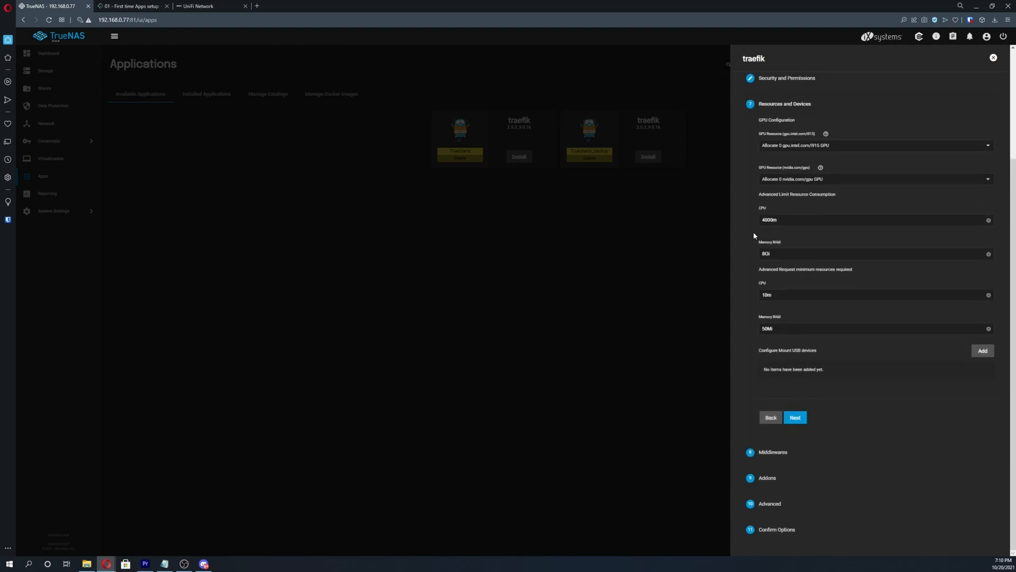
pyautogui.click(875, 219)
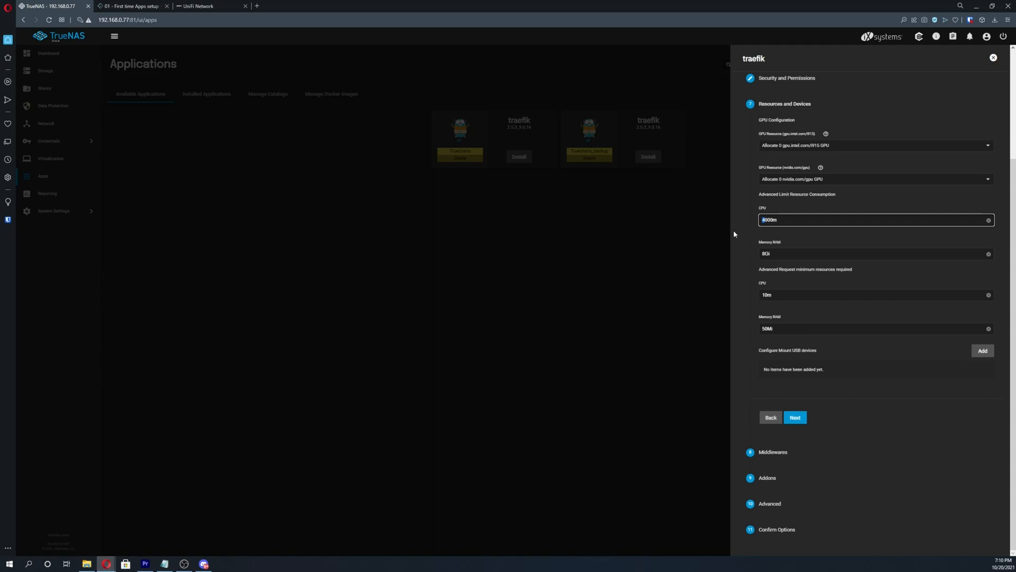
pyautogui.write('8000m')
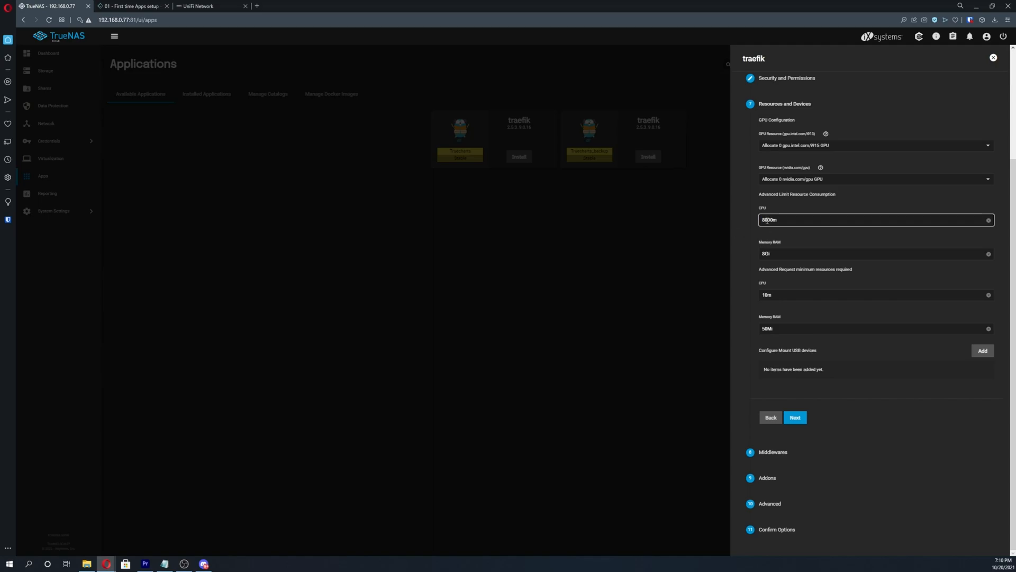
pyautogui.click(876, 253)
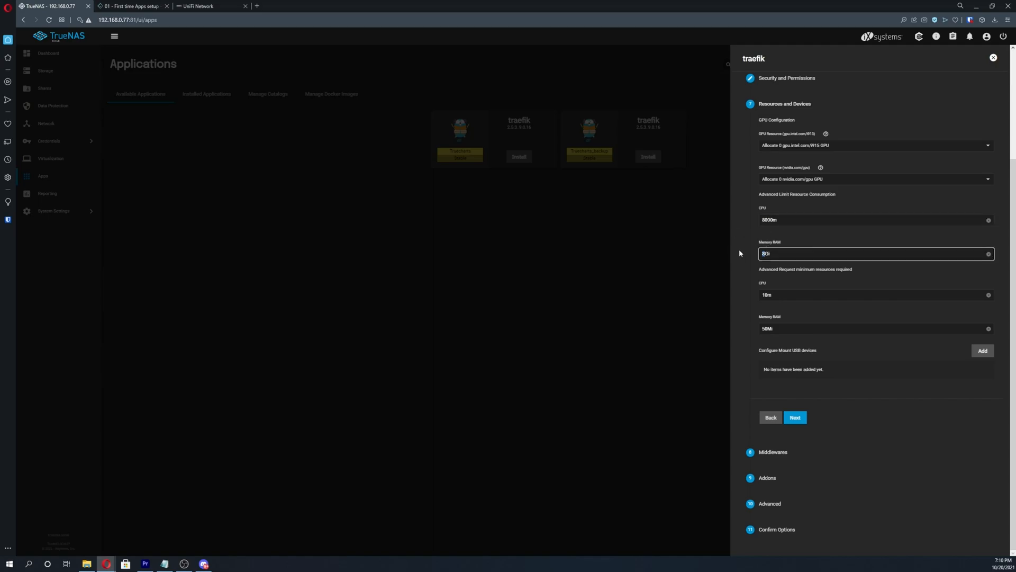
pyautogui.write('12Gi')
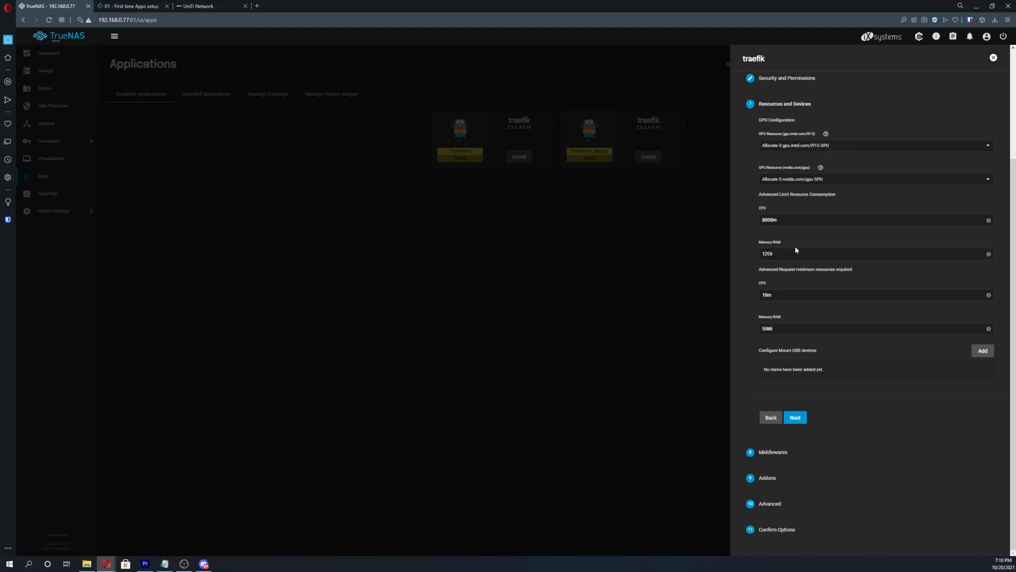
# Continue through middlewares, addons and advanced settings to the Confirm Options summary
pyautogui.click(795, 417)
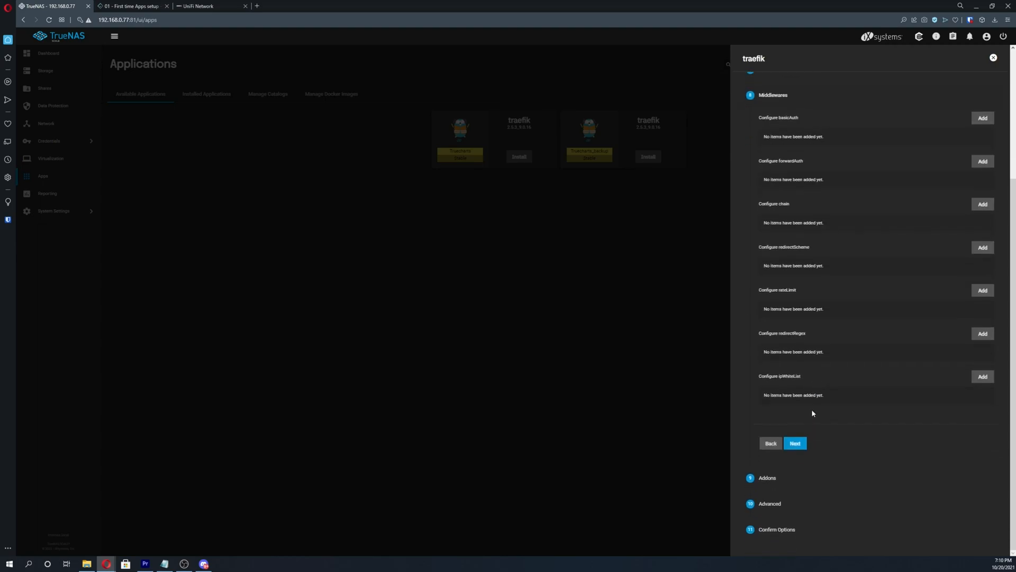
pyautogui.click(794, 443)
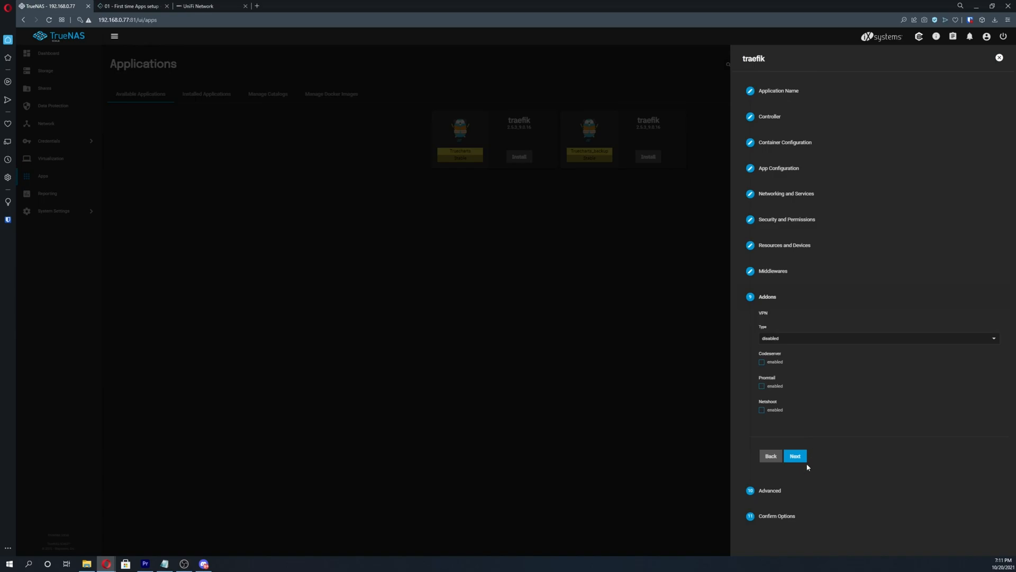
pyautogui.click(795, 455)
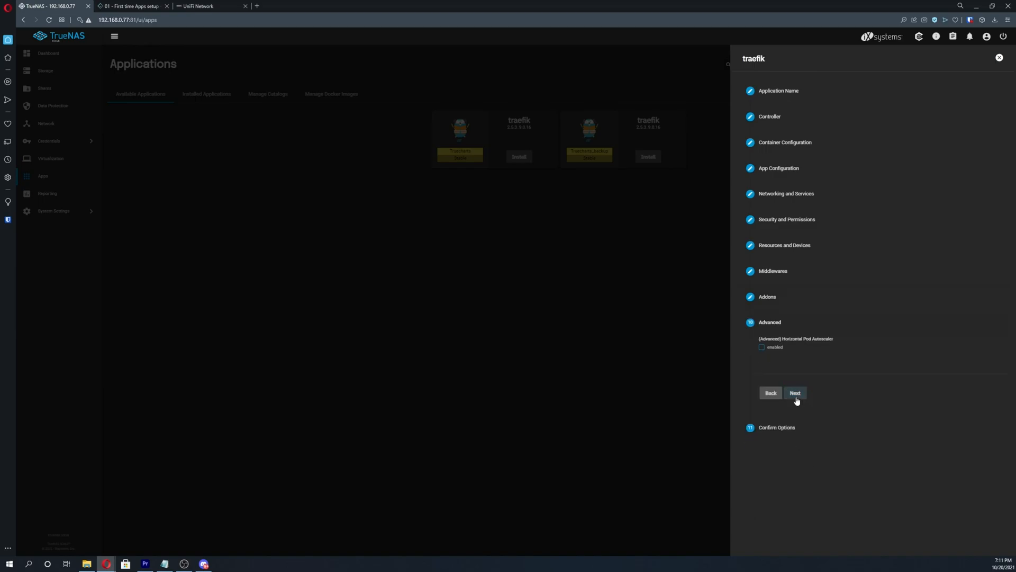
pyautogui.click(795, 393)
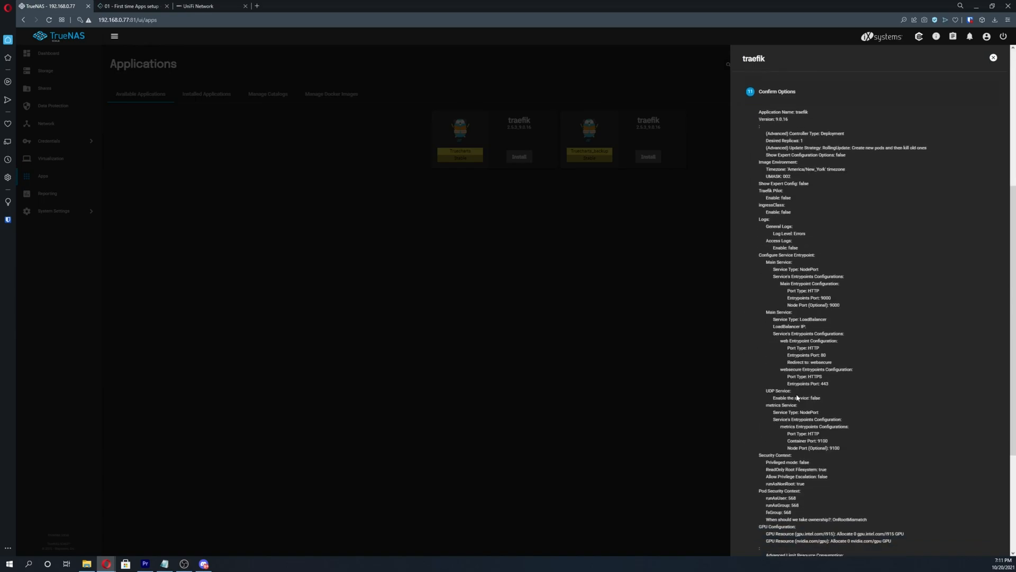
pyautogui.scroll(-3)
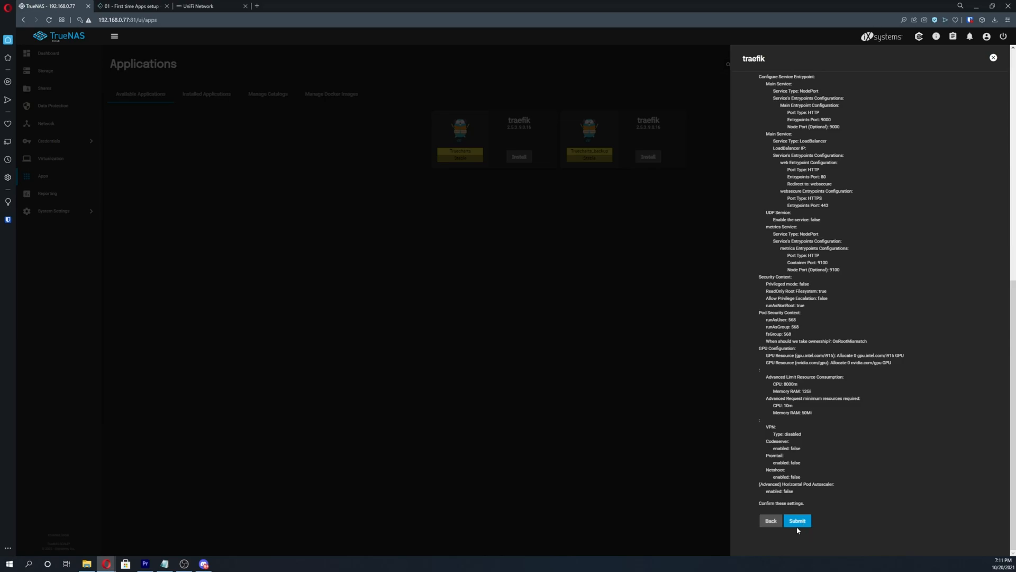
# Submit the Traefik install and choose Edit on the lidarr app's actions menu
pyautogui.click(796, 521)
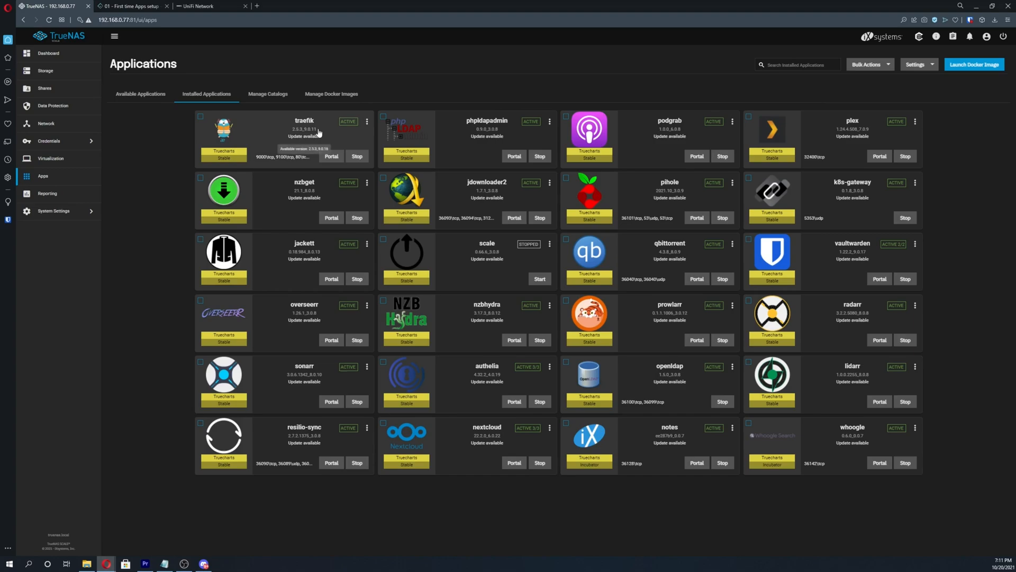
pyautogui.moveTo(337, 197)
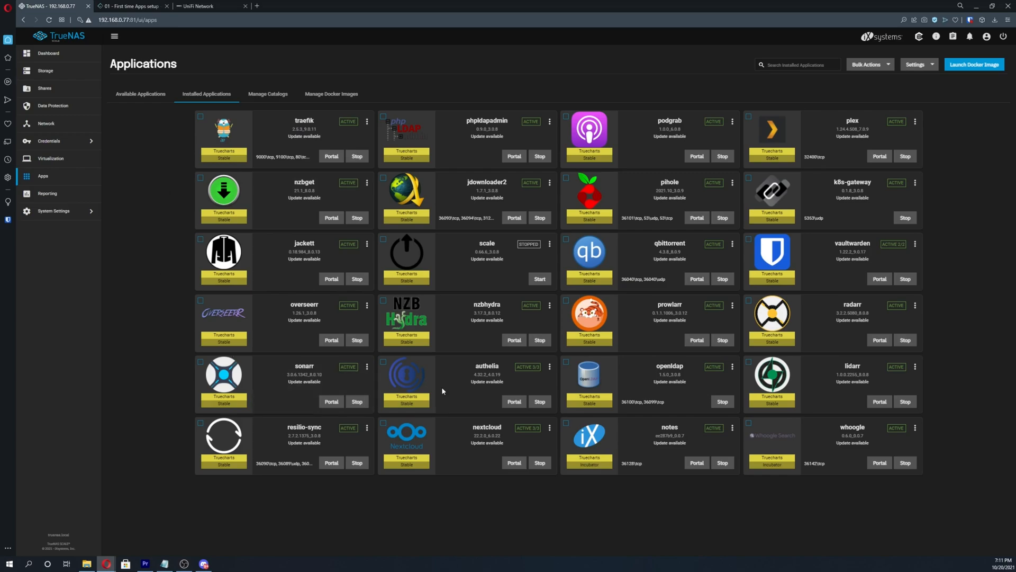
pyautogui.moveTo(922, 369)
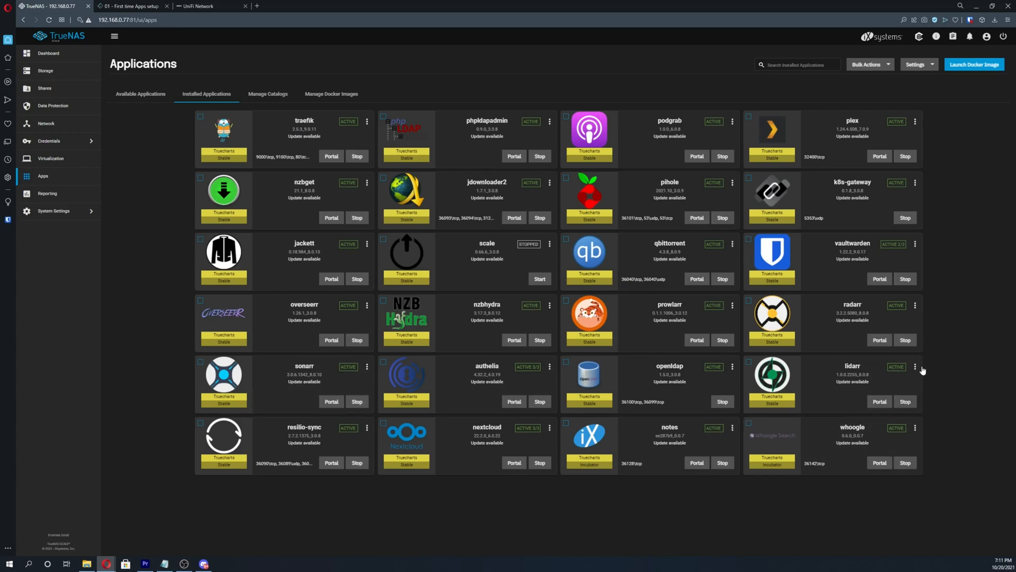
pyautogui.click(914, 366)
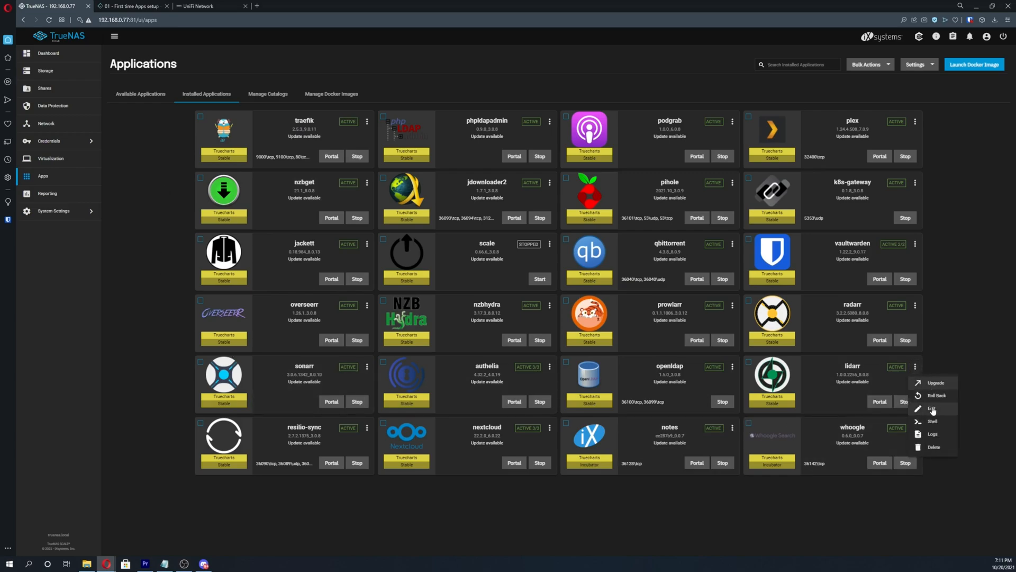
pyautogui.click(931, 409)
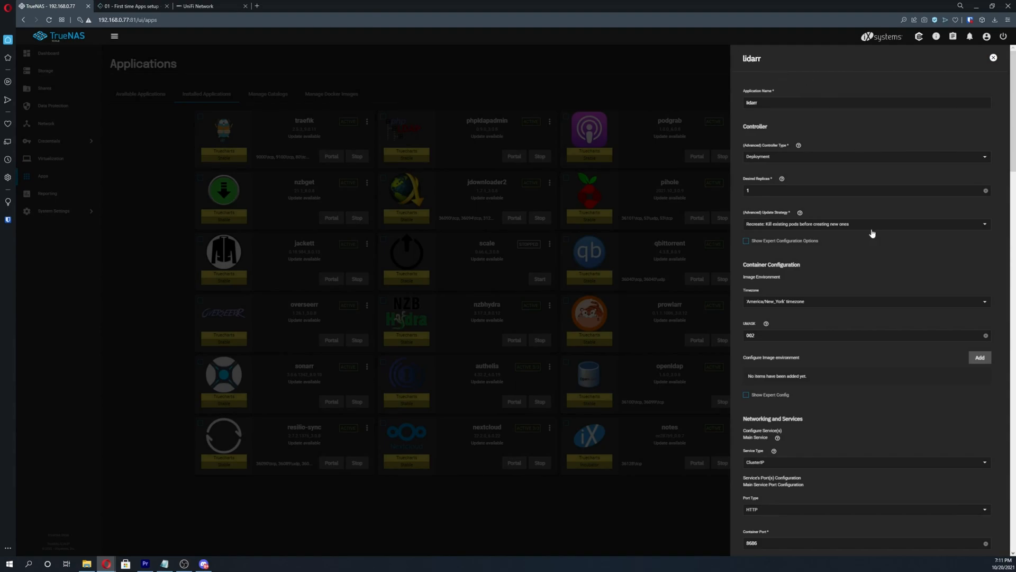
# Scroll Lidarr's edit form down to the Ingress section and enable ingress
pyautogui.scroll(-3)
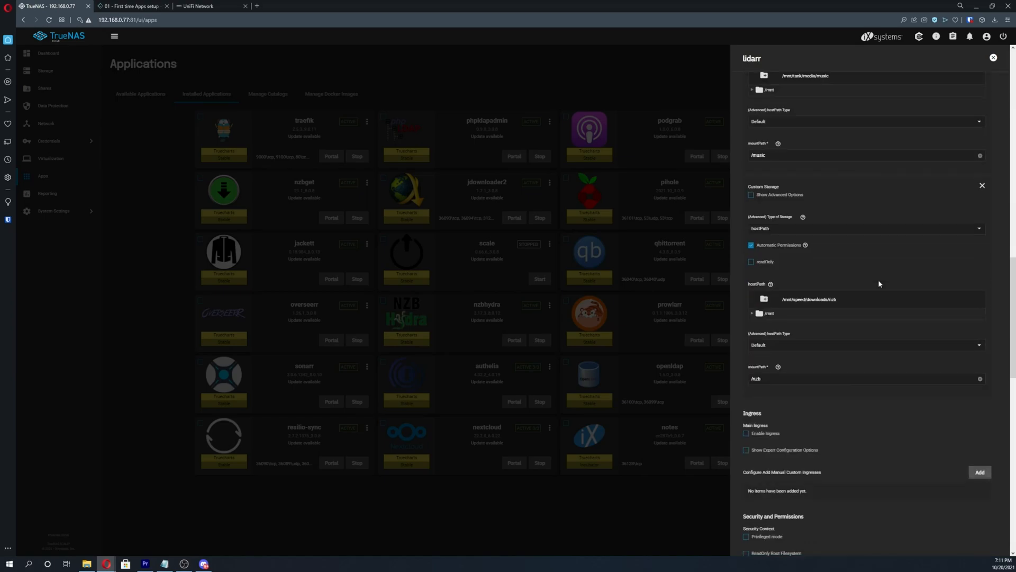
pyautogui.scroll(-3)
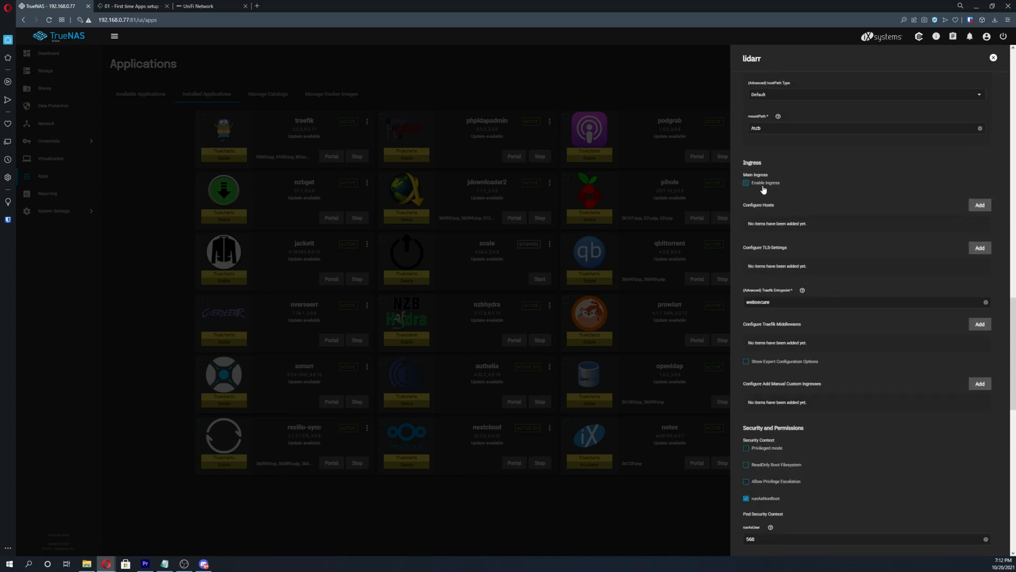
# Add ingress host lidarr.myserver.com with path / and a TLS entry for that host
pyautogui.click(746, 183)
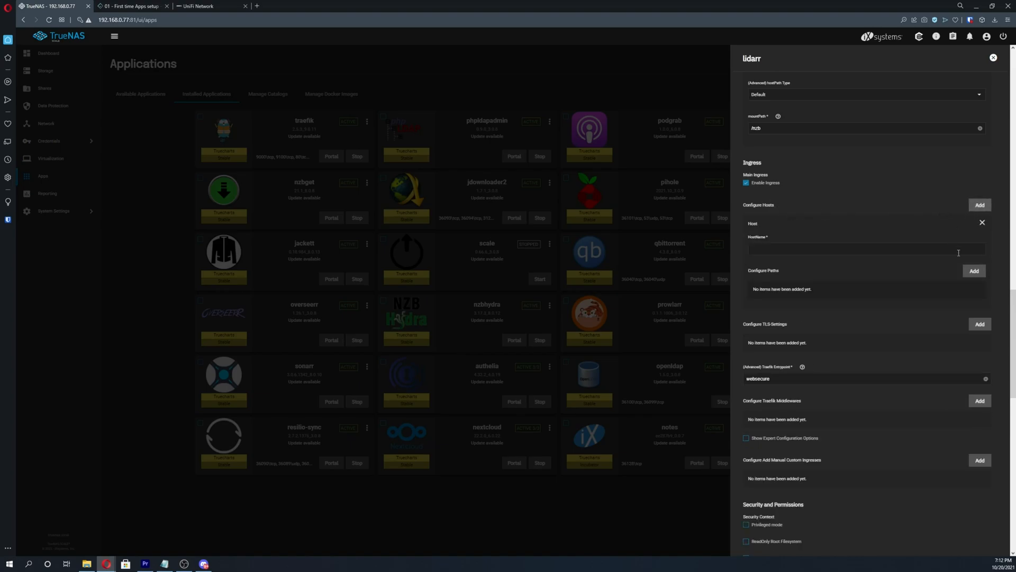
pyautogui.click(974, 271)
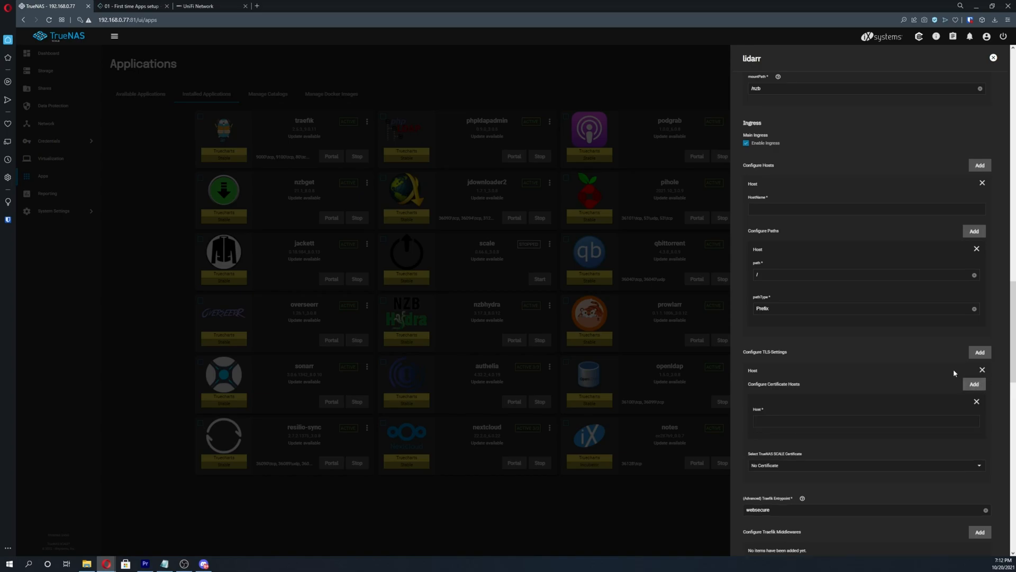
pyautogui.click(864, 208)
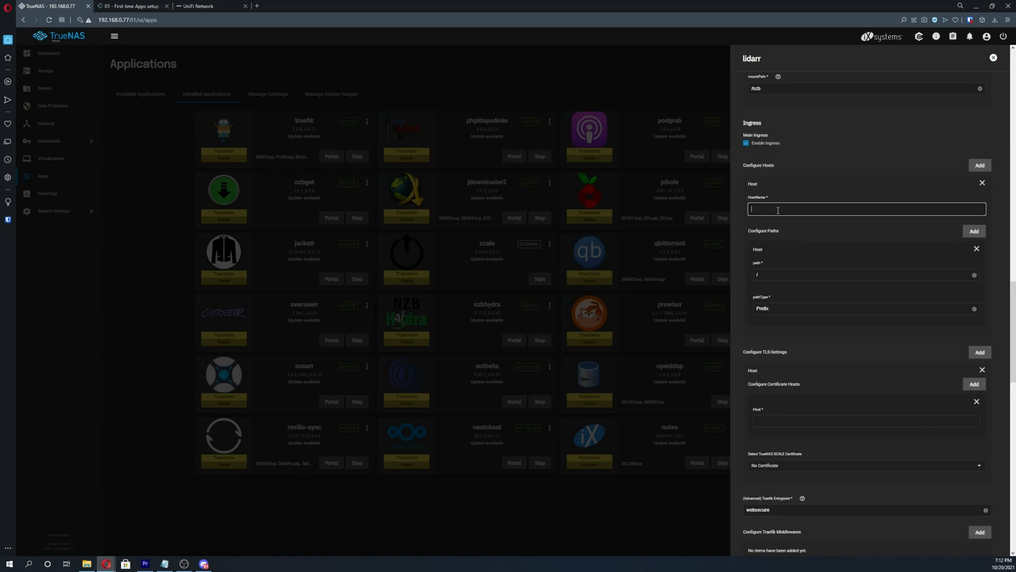
pyautogui.write('lidarr')
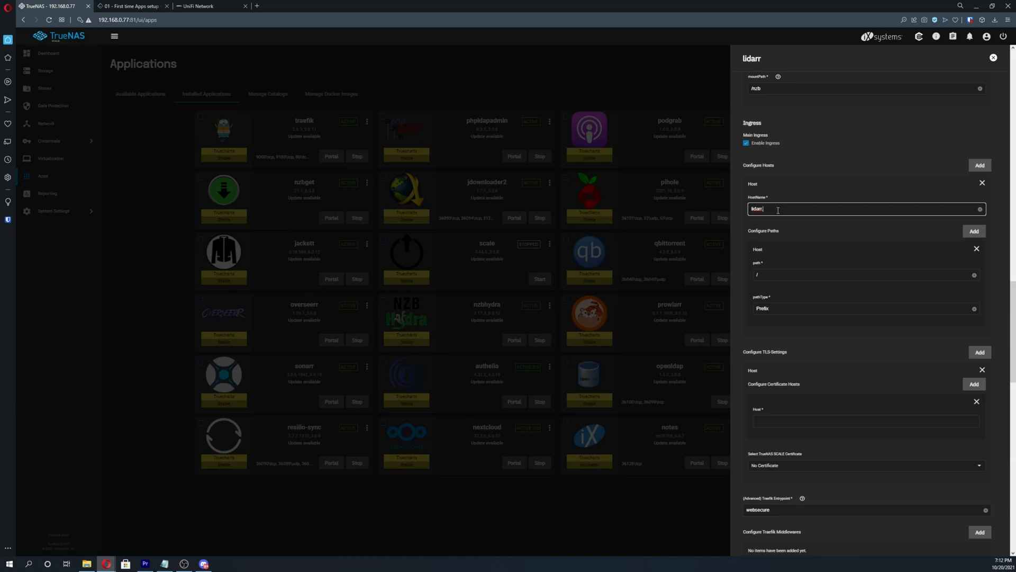
pyautogui.write('.myserver.com')
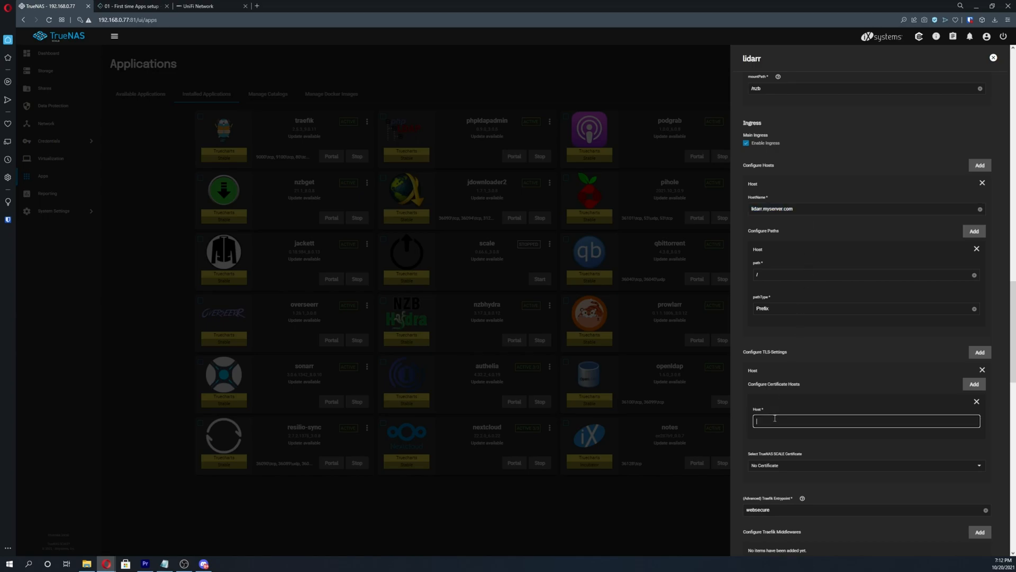
pyautogui.write('lidarr.myserver.com')
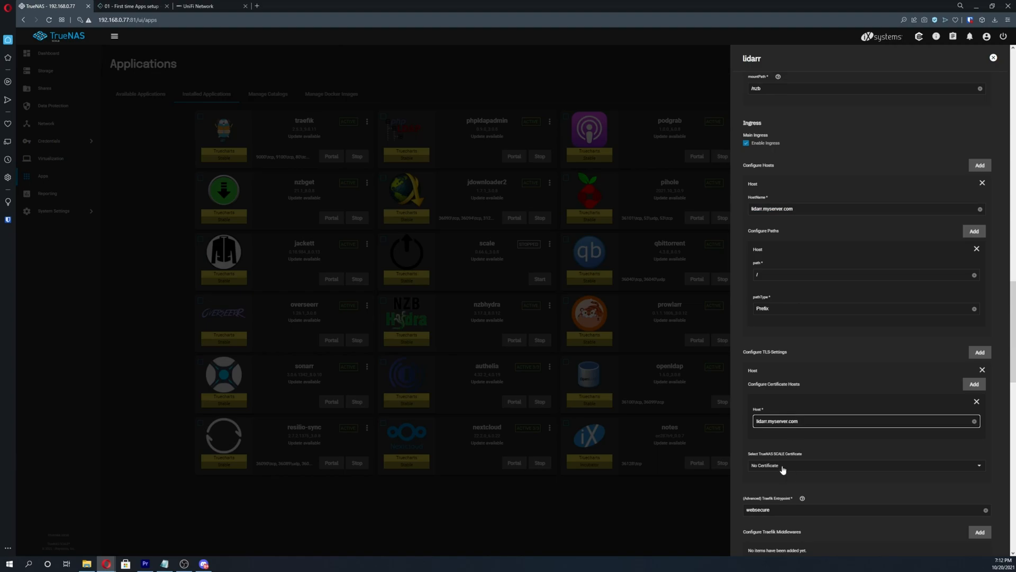
# Select the 'cert' certificate for the TLS host
pyautogui.click(864, 421)
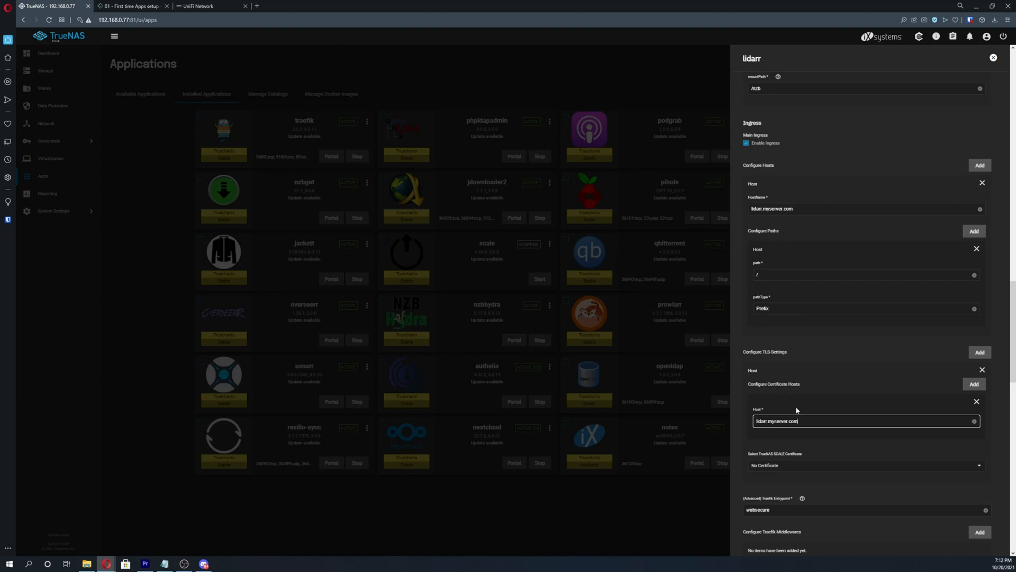
pyautogui.click(864, 465)
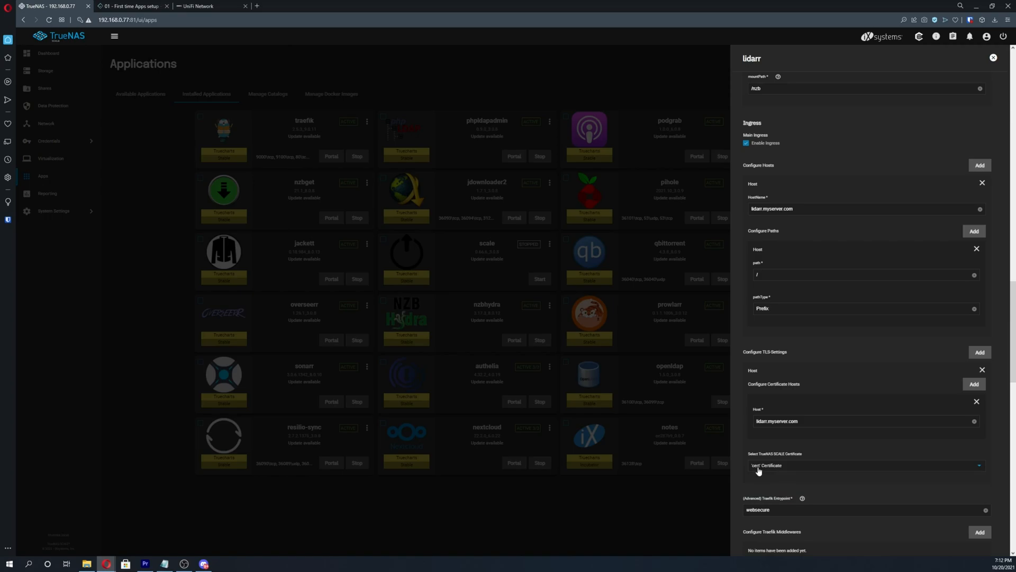
pyautogui.moveTo(799, 434)
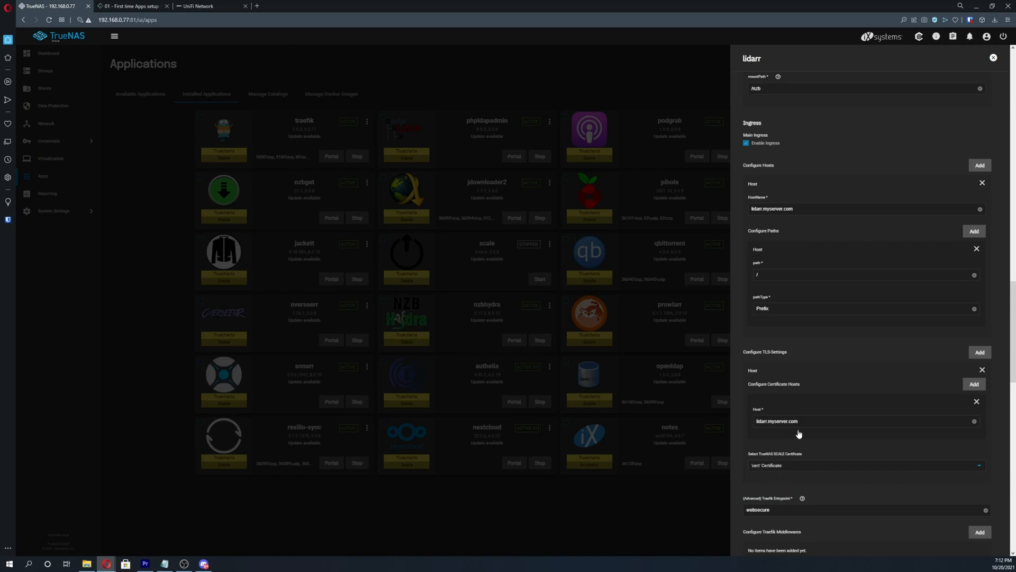
pyautogui.scroll(-3)
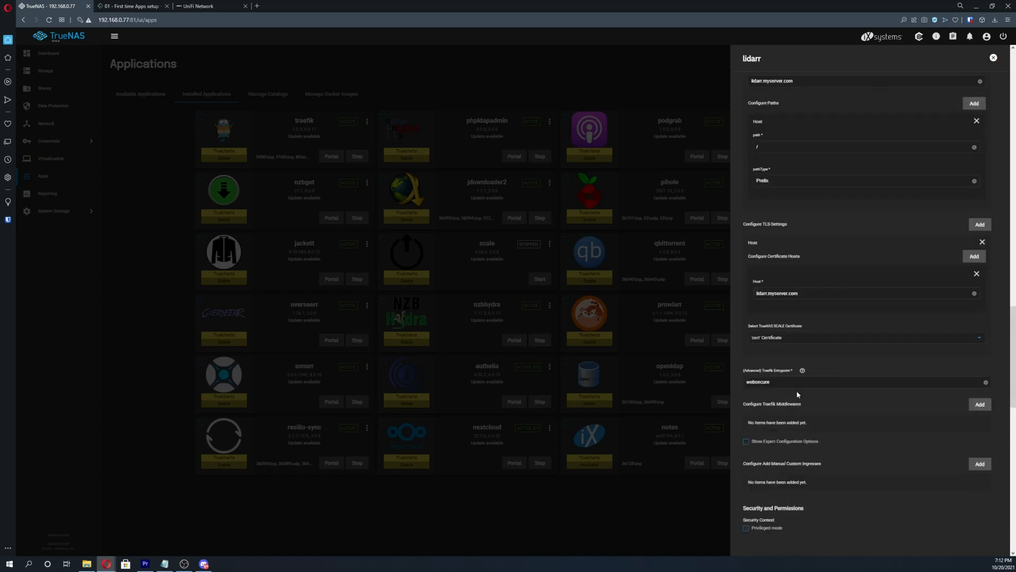
pyautogui.scroll(-3)
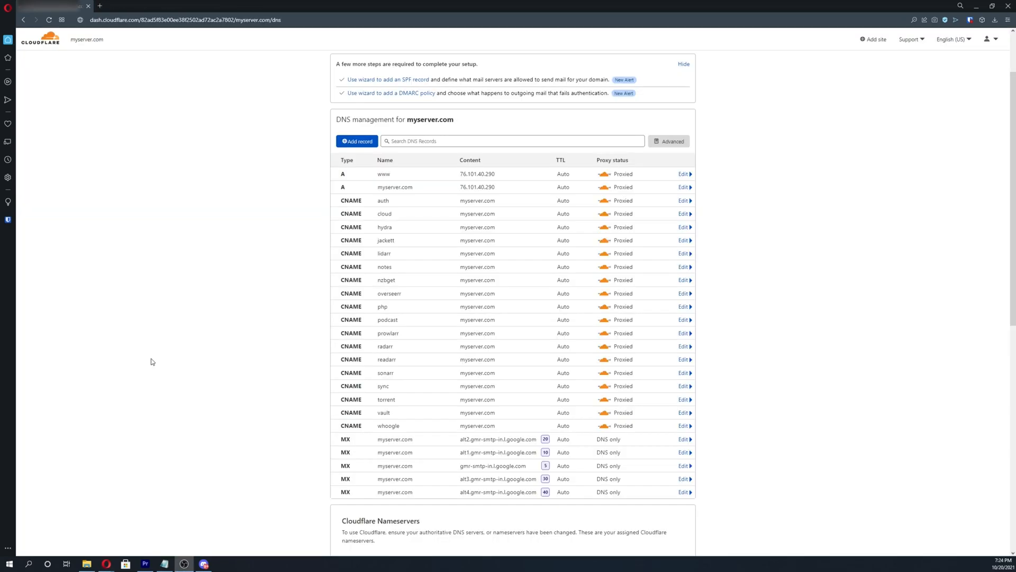
pyautogui.moveTo(221, 333)
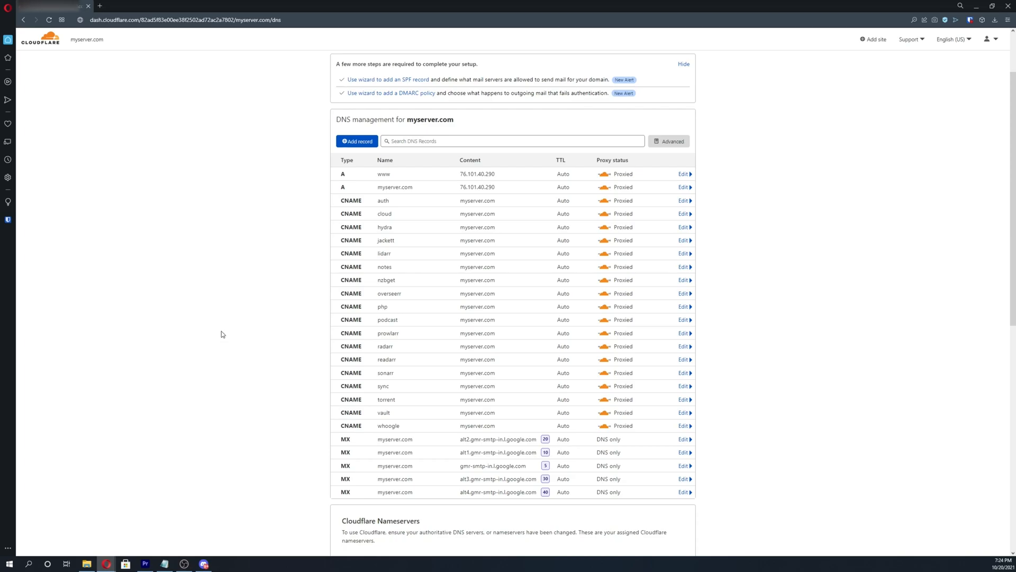
pyautogui.moveTo(290, 244)
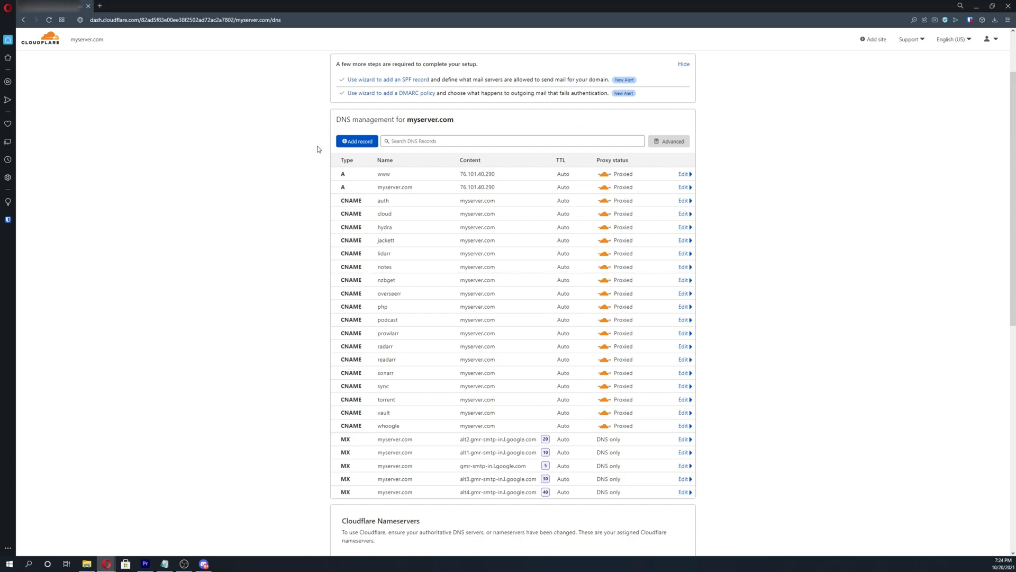
pyautogui.moveTo(351, 211)
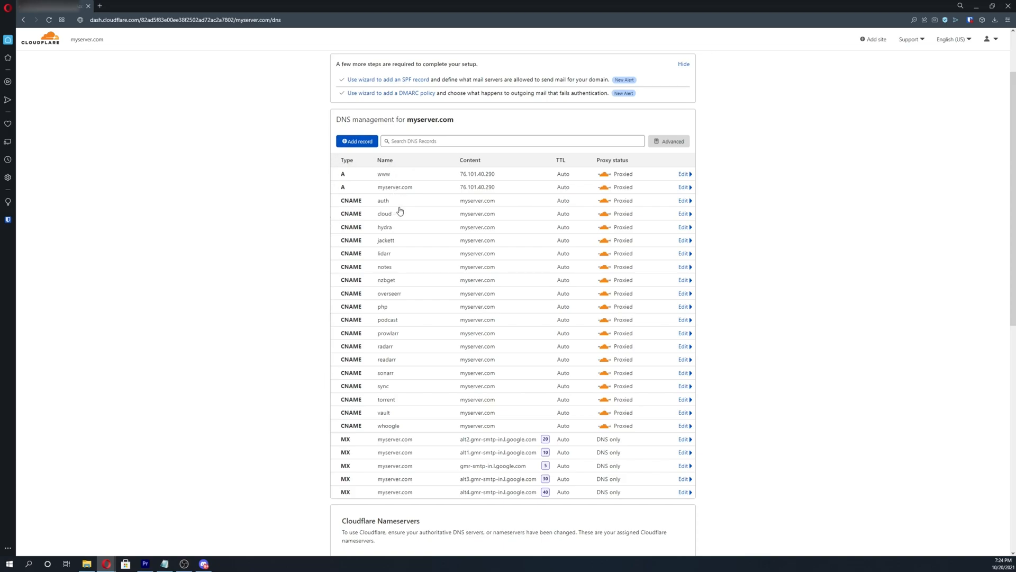
pyautogui.moveTo(402, 205)
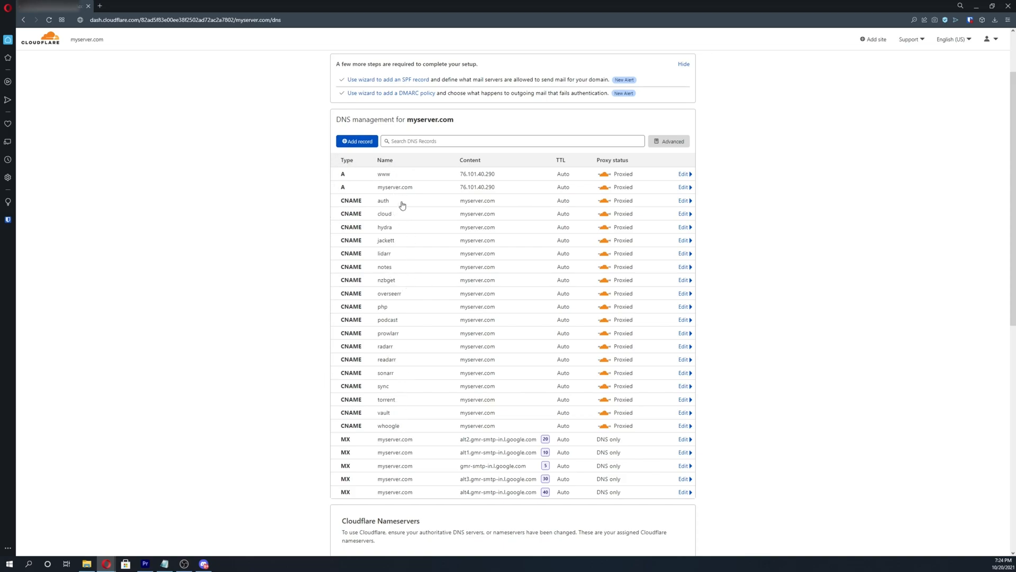
pyautogui.moveTo(415, 293)
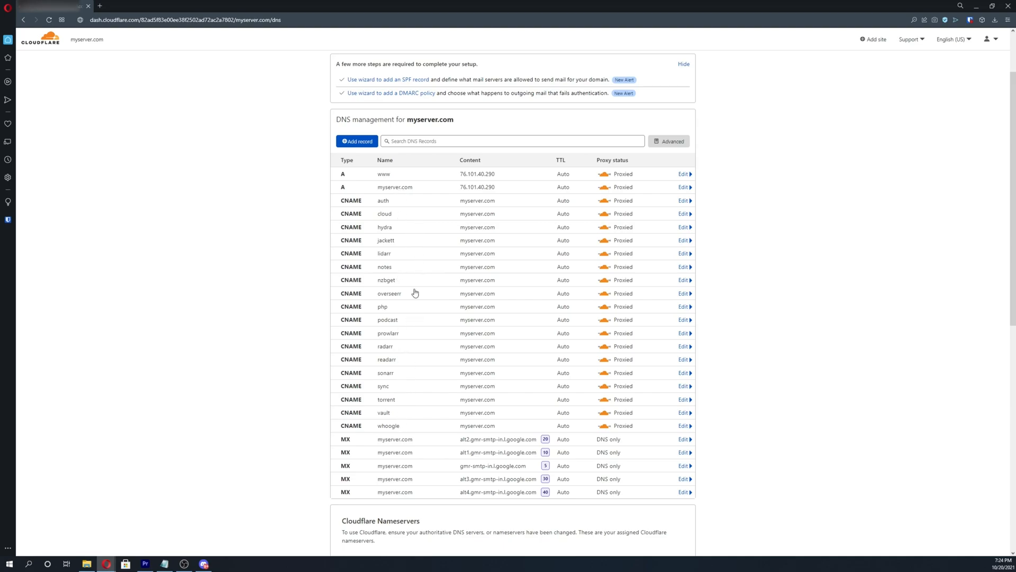
pyautogui.moveTo(264, 171)
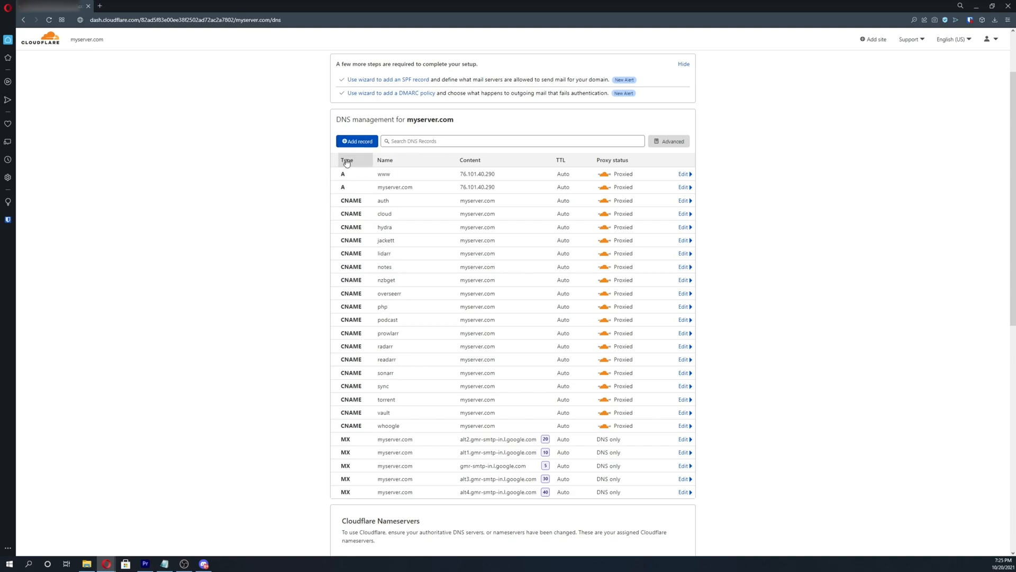
# Add a CNAME record named lidarr pointing to myserver.com
pyautogui.click(357, 141)
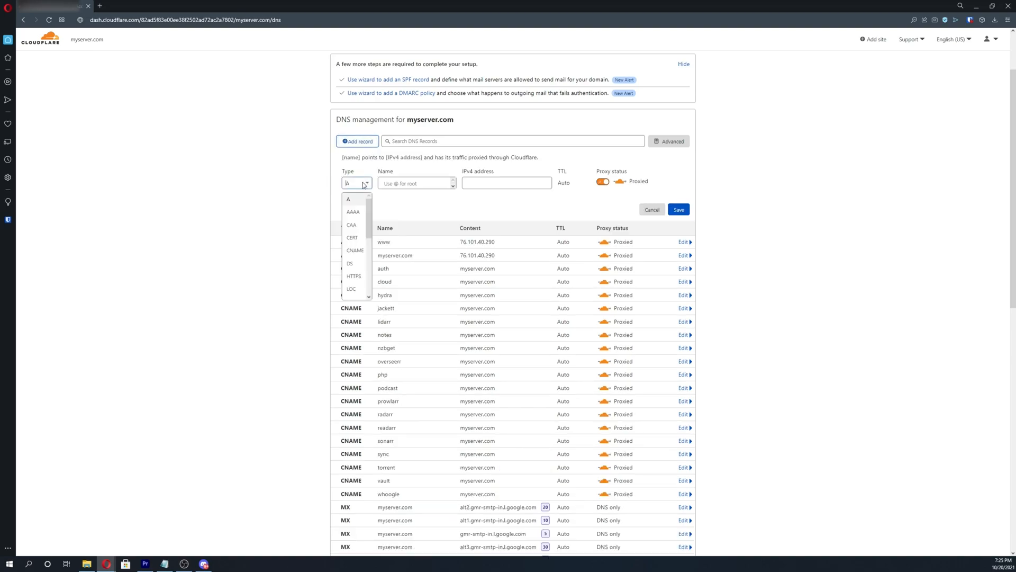
pyautogui.click(356, 250)
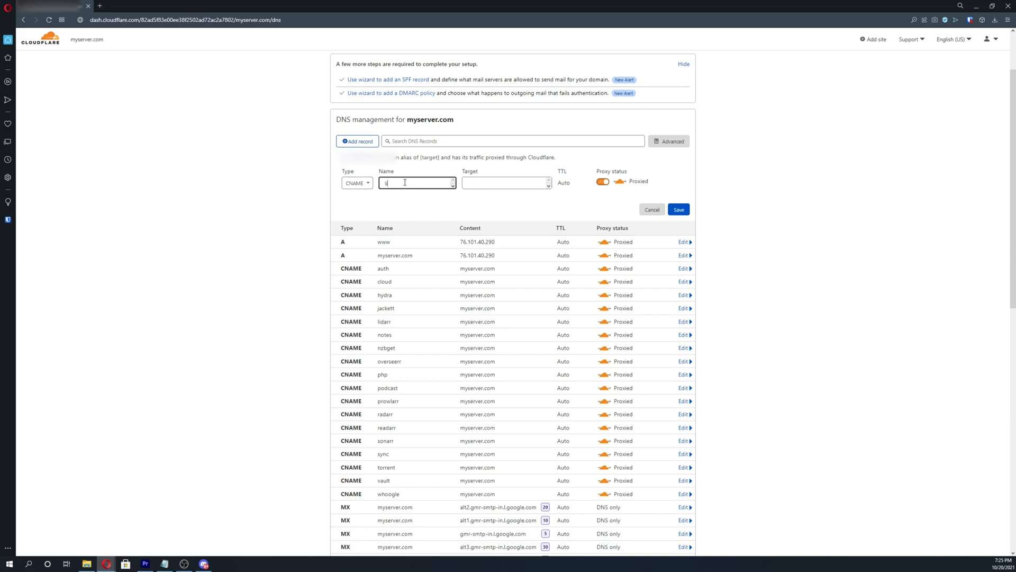
pyautogui.write('lidarr')
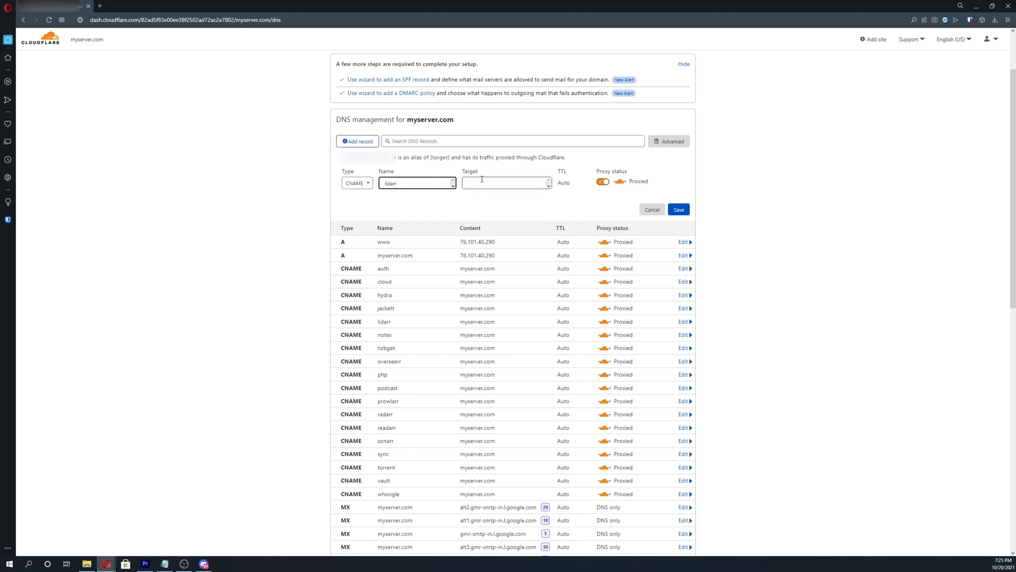
pyautogui.write('my')
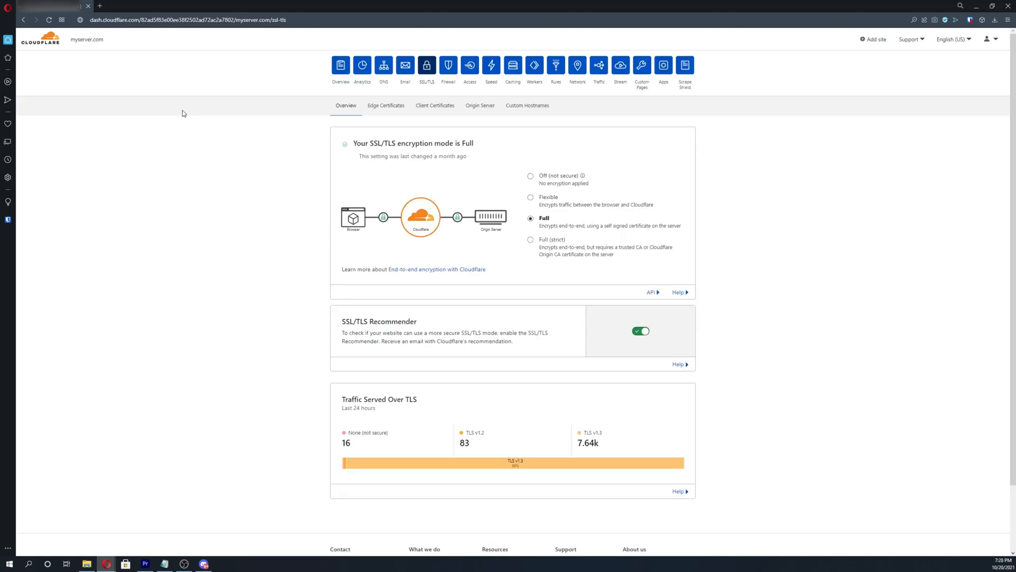
pyautogui.moveTo(228, 103)
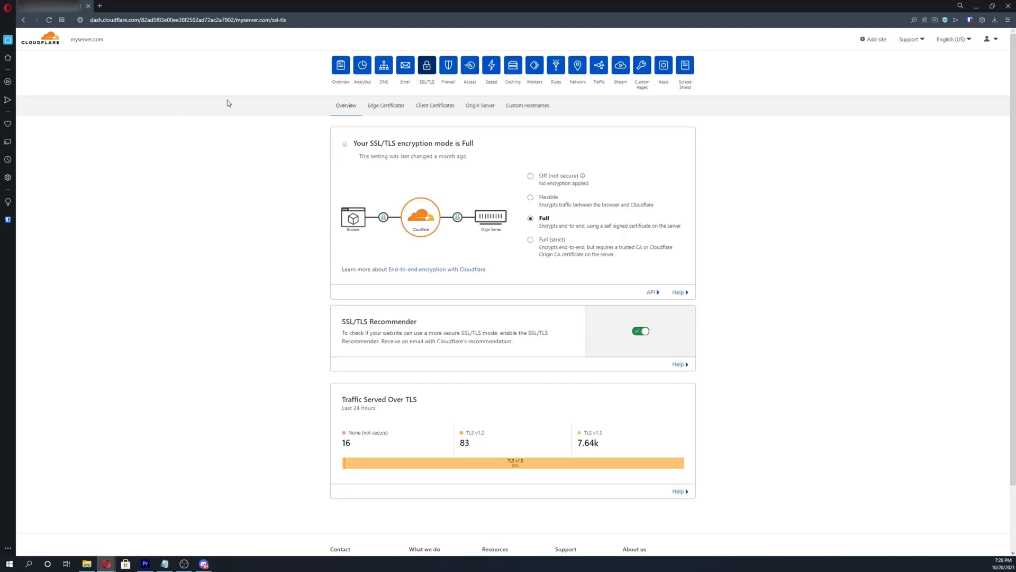
pyautogui.moveTo(320, 87)
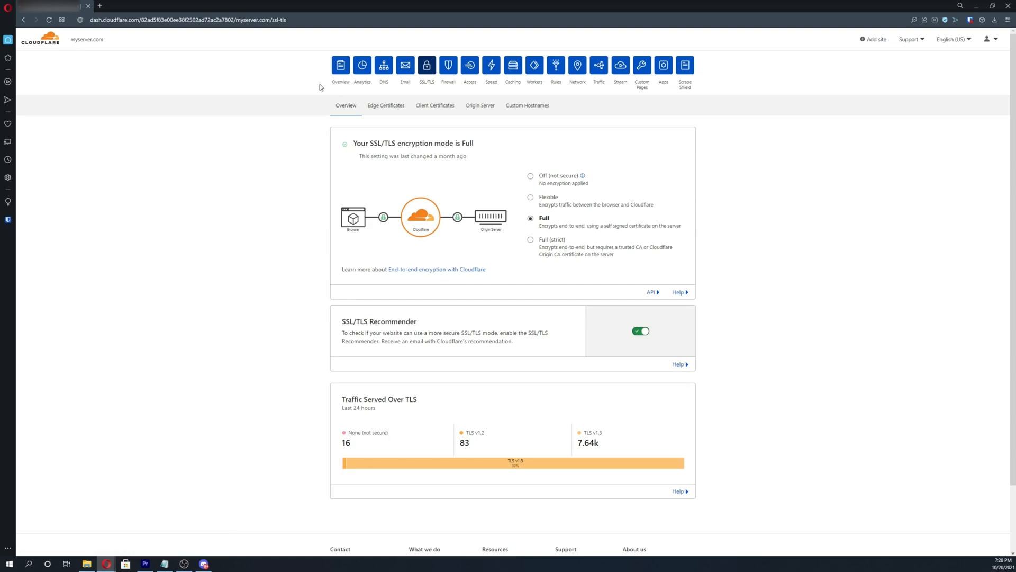
pyautogui.moveTo(426, 66)
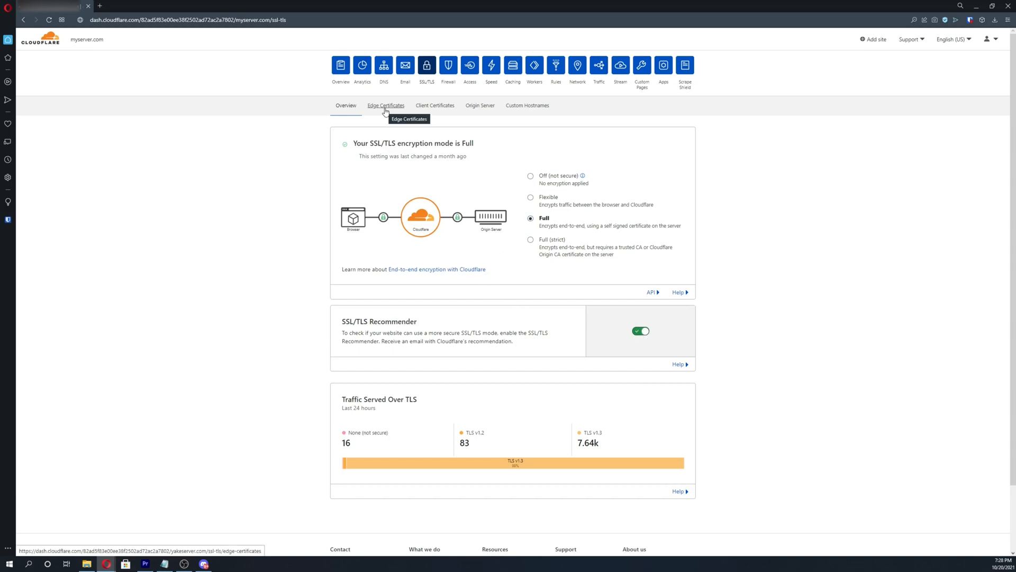
# Go to Edge Certificates after confirming the SSL/TLS encryption mode is Full
pyautogui.click(386, 105)
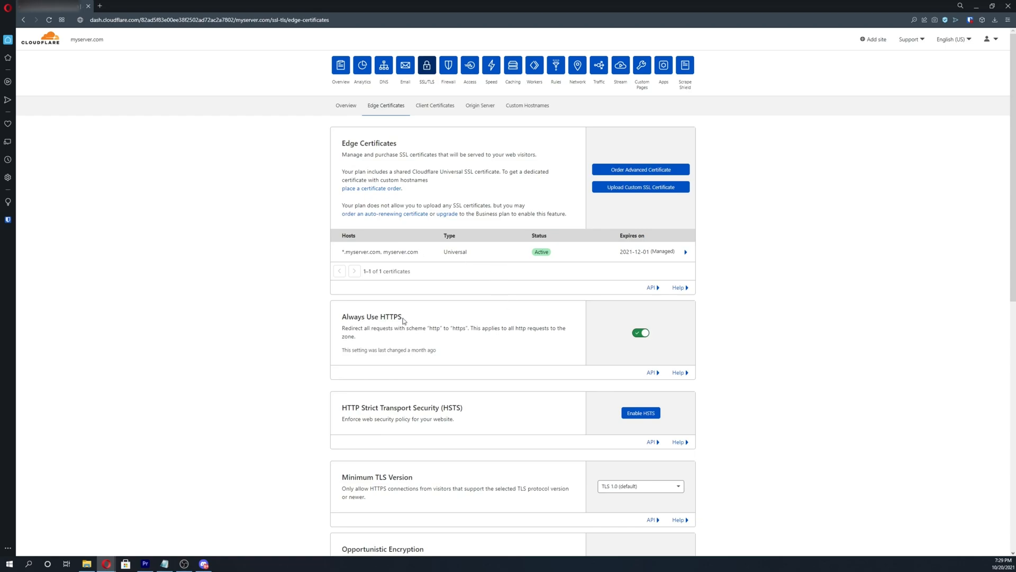
pyautogui.moveTo(654, 336)
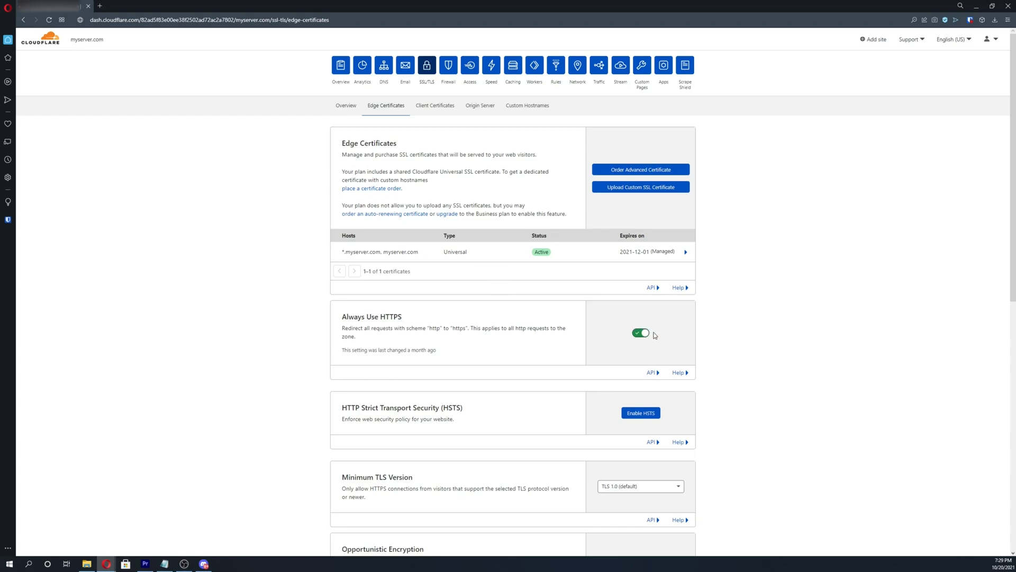
# Switch from Cloudflare's edge certificate settings to the UniFi Network gateway settings
pyautogui.click(201, 7)
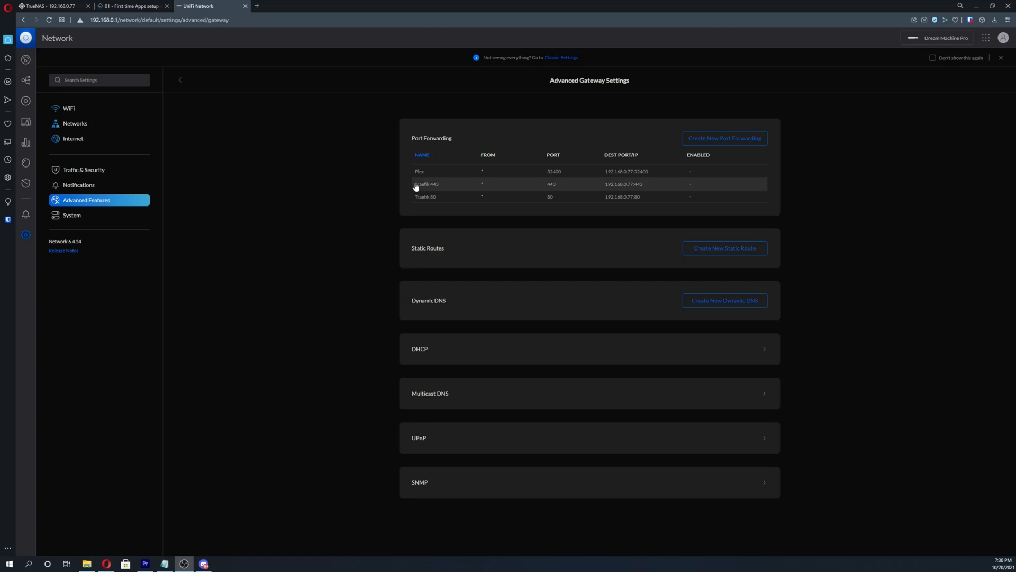
pyautogui.moveTo(409, 146)
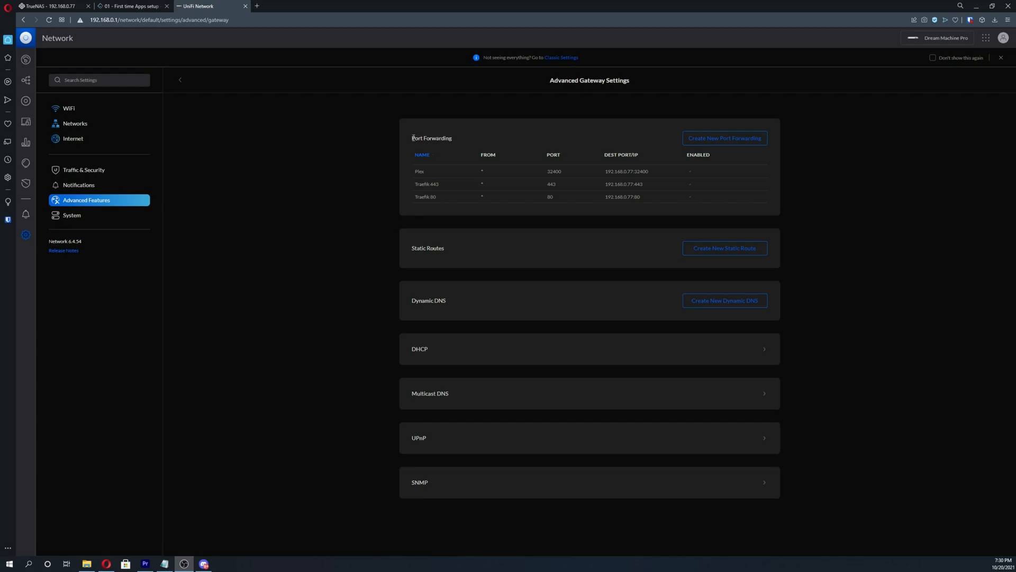
pyautogui.doubleClick(432, 138)
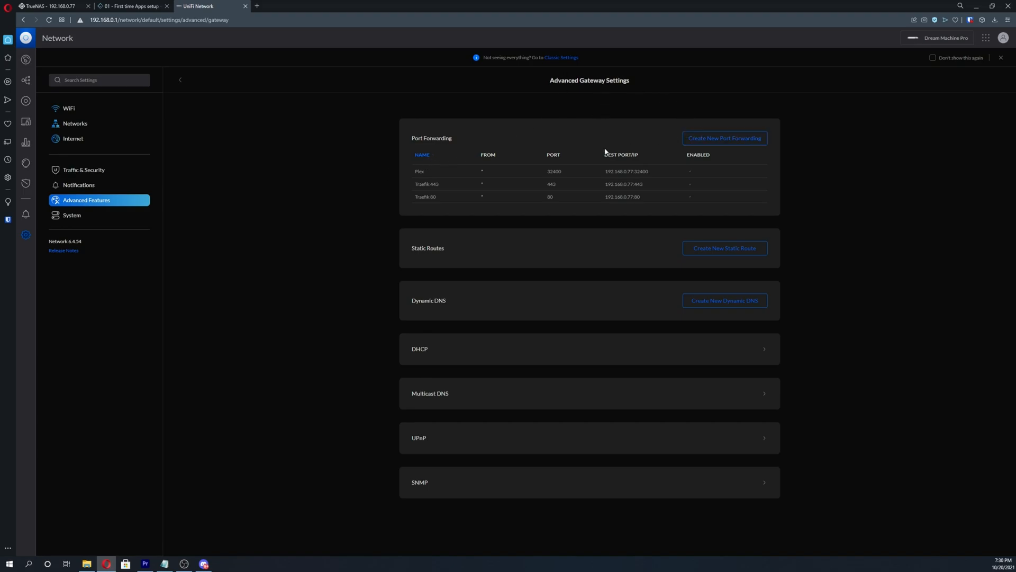
pyautogui.moveTo(452, 192)
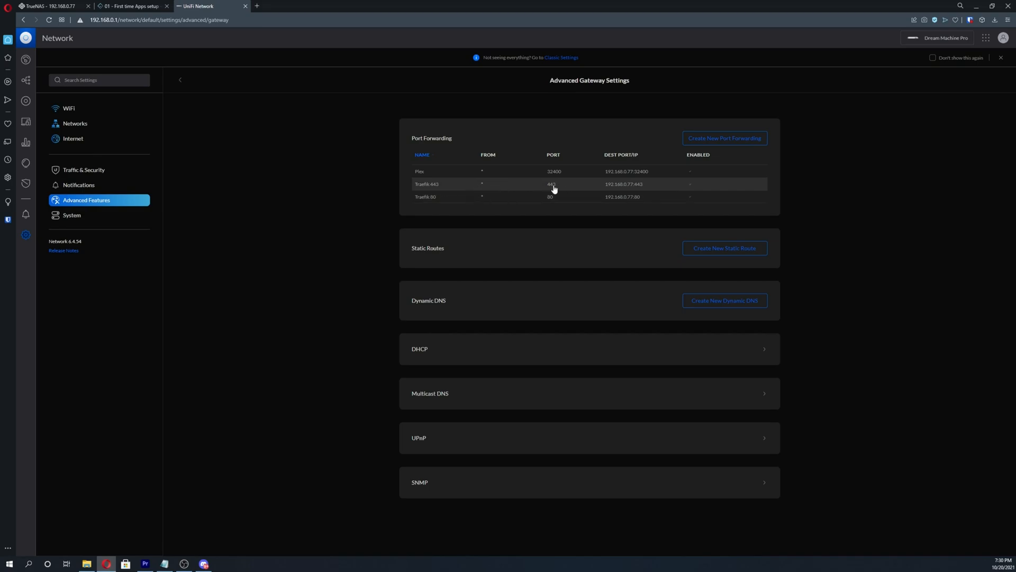
pyautogui.moveTo(613, 188)
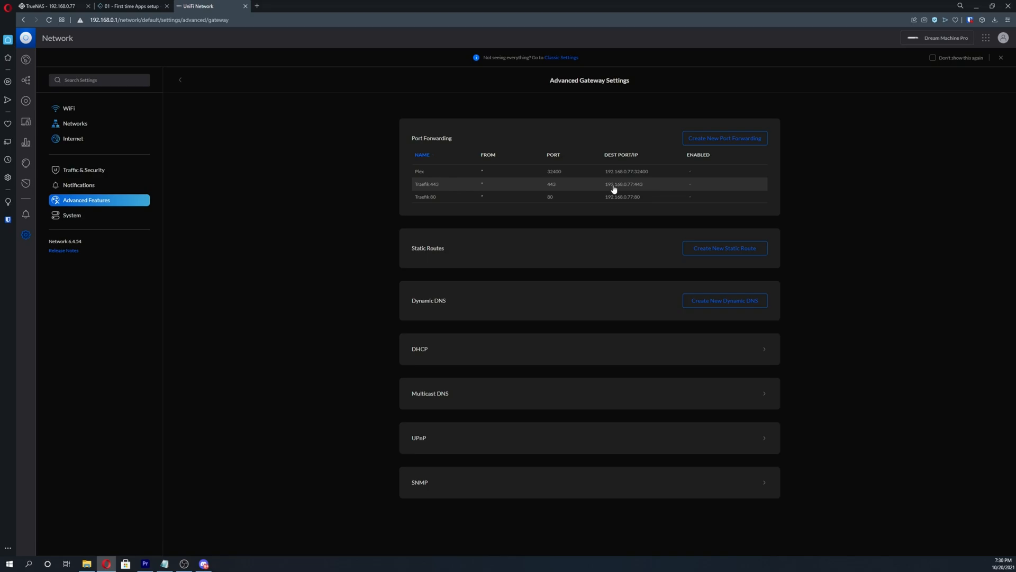
pyautogui.moveTo(607, 189)
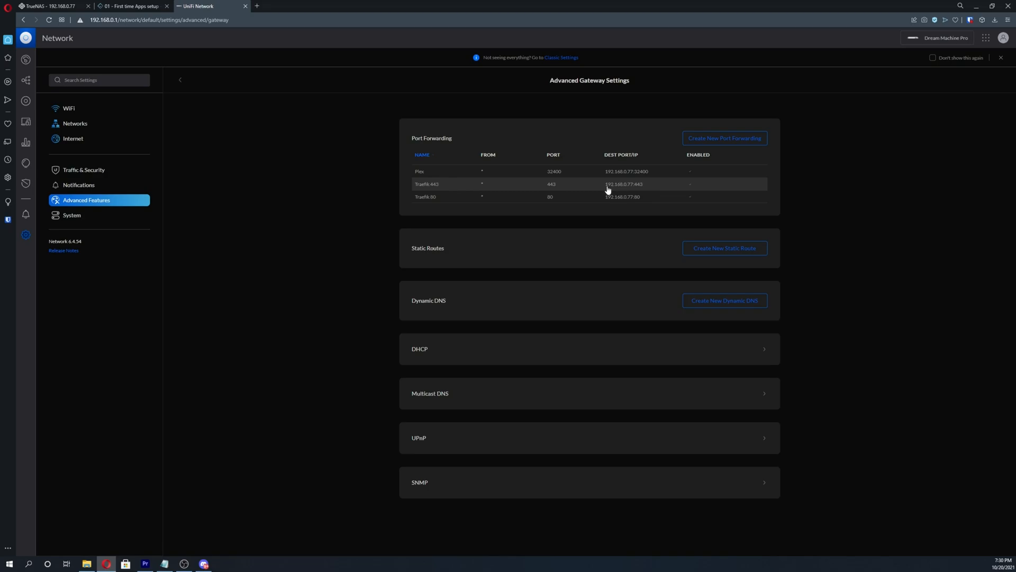
pyautogui.moveTo(613, 189)
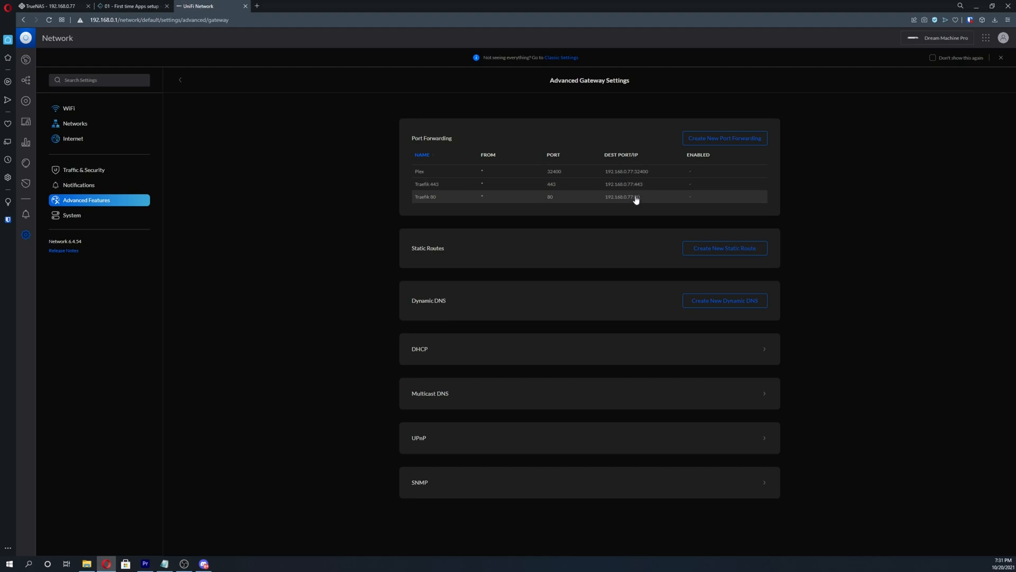
pyautogui.moveTo(626, 201)
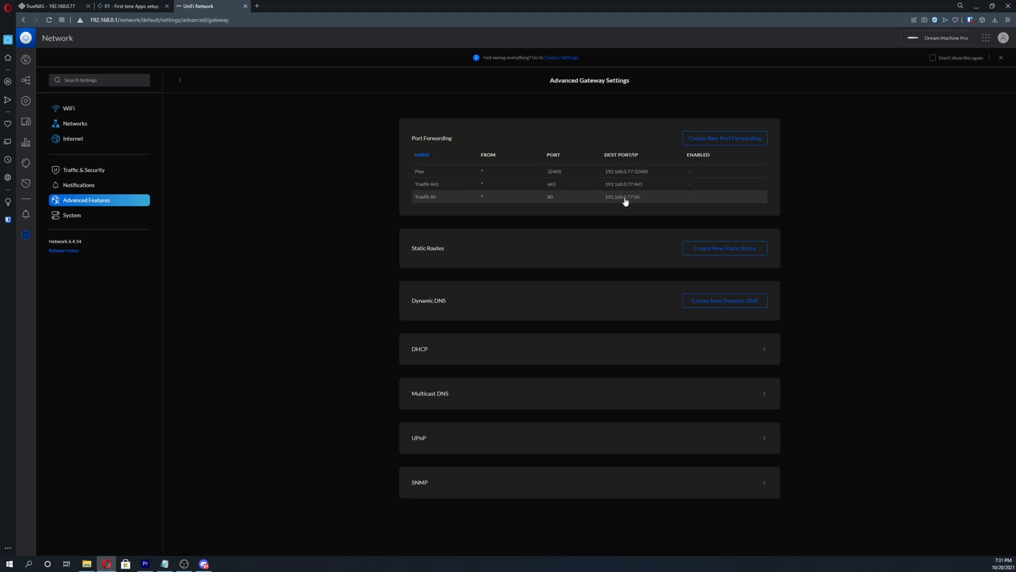
pyautogui.moveTo(553, 198)
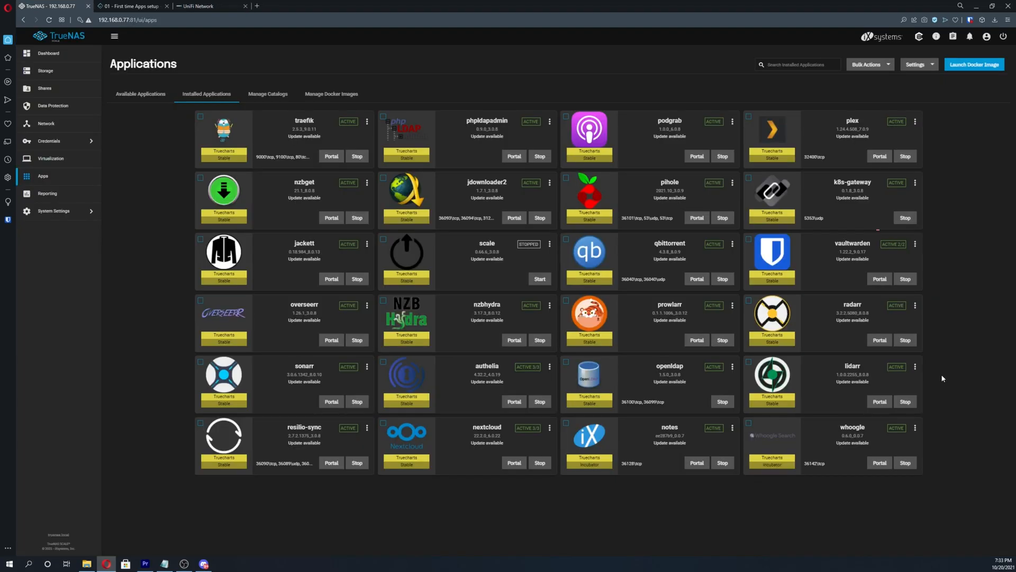
pyautogui.moveTo(934, 374)
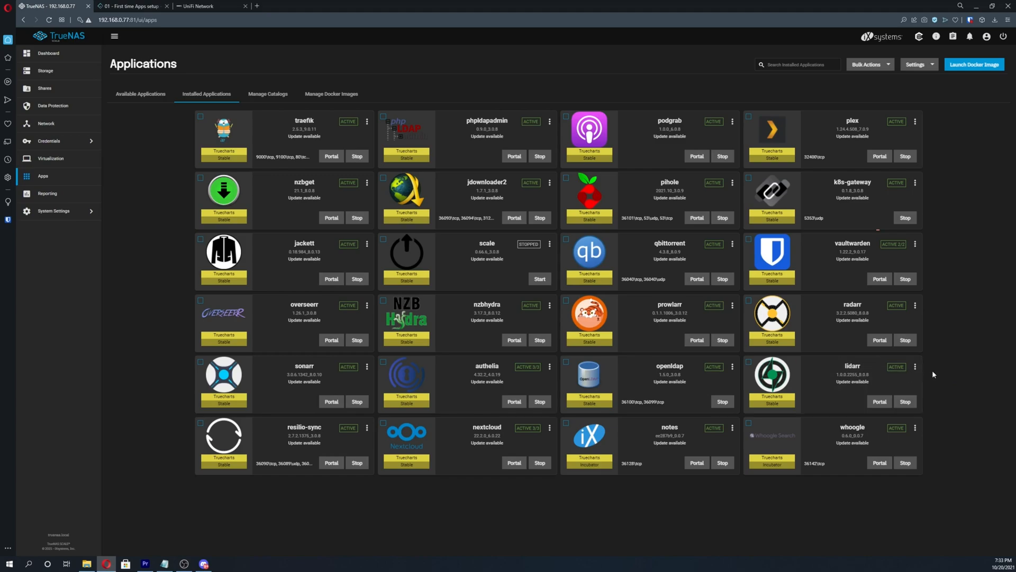
pyautogui.moveTo(913, 381)
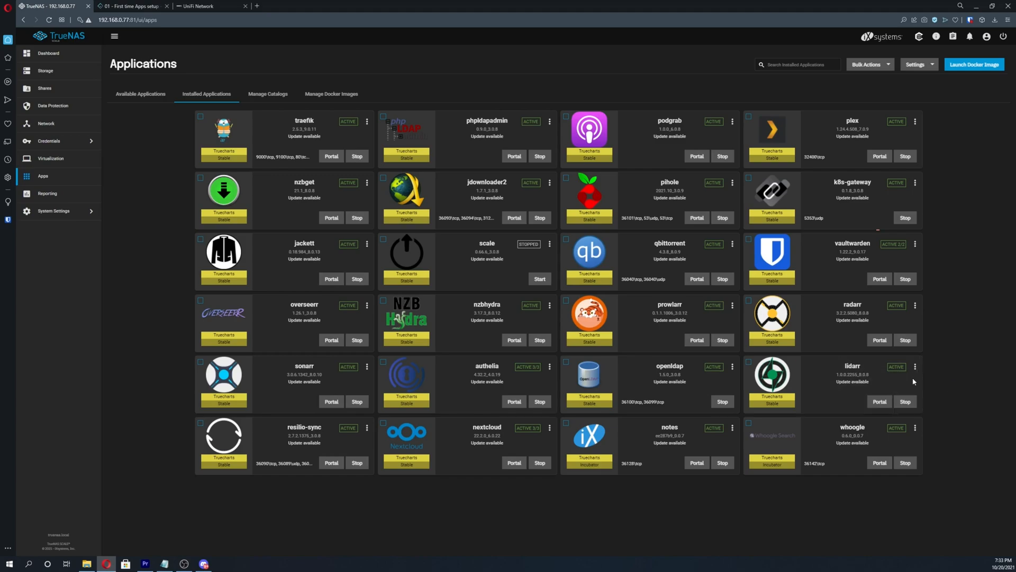
pyautogui.moveTo(930, 379)
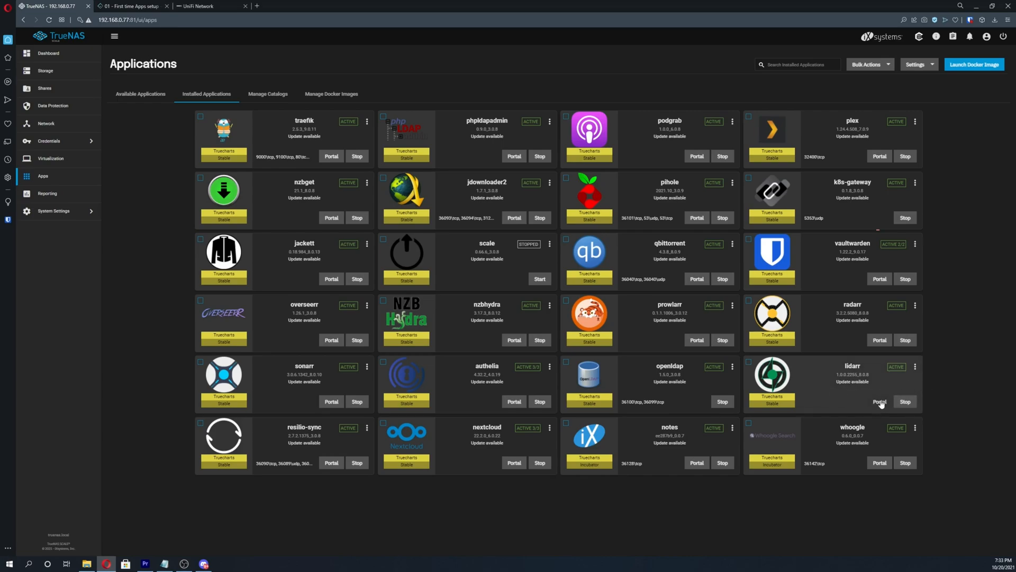
# Launch Lidarr's portal from its app card and start an RSS Sync of the library
pyautogui.click(879, 401)
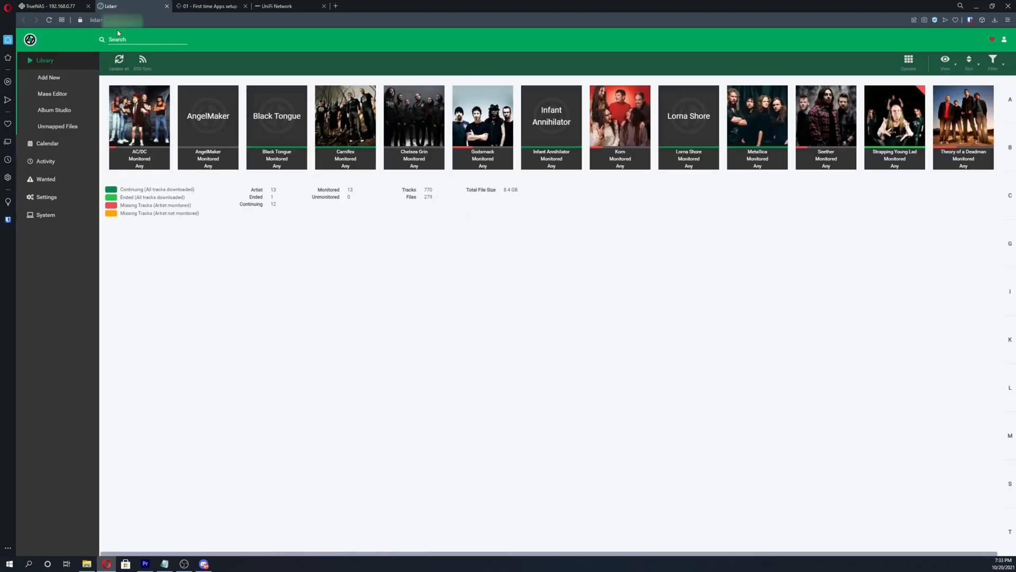
pyautogui.moveTo(383, 212)
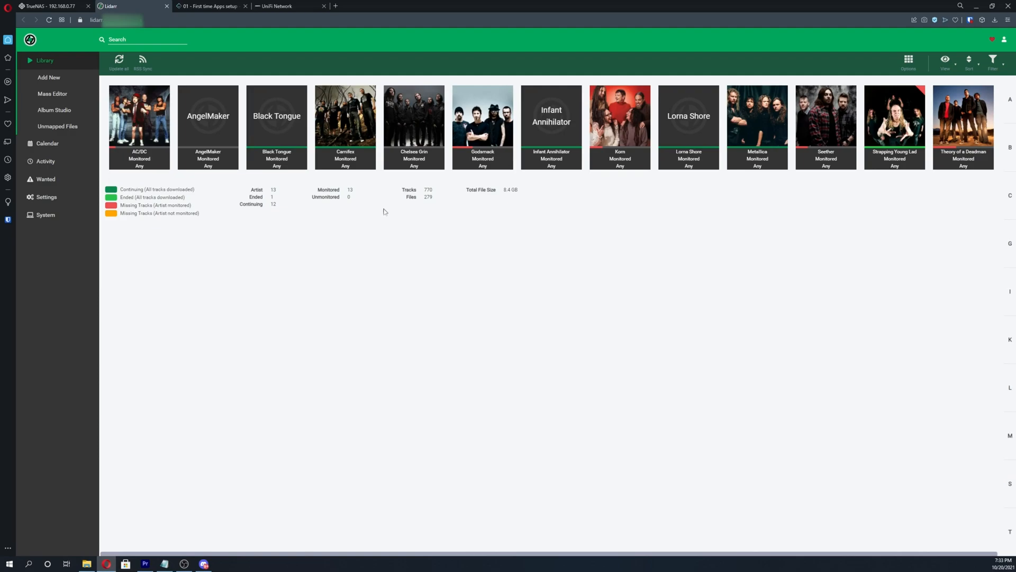
pyautogui.click(143, 59)
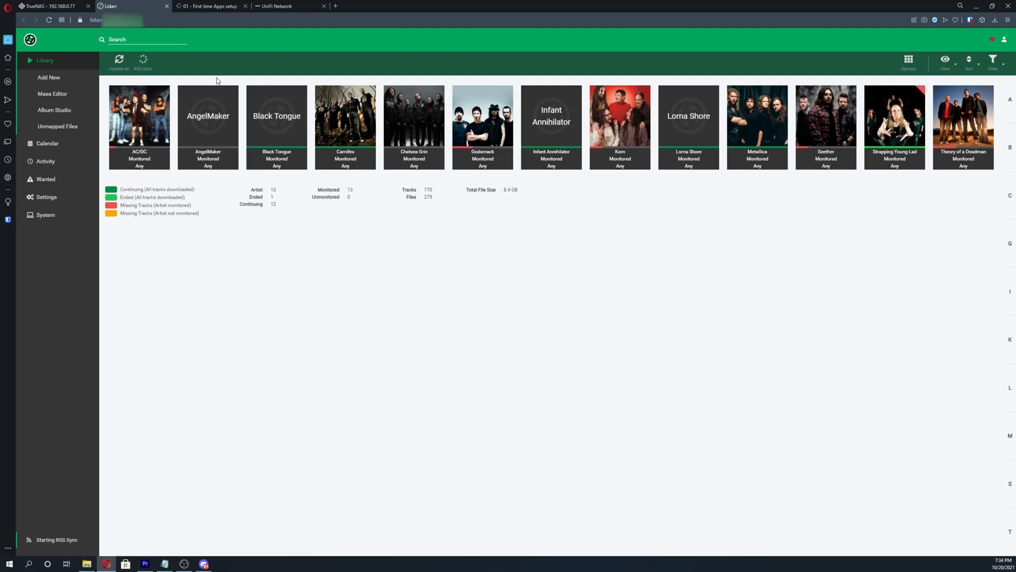